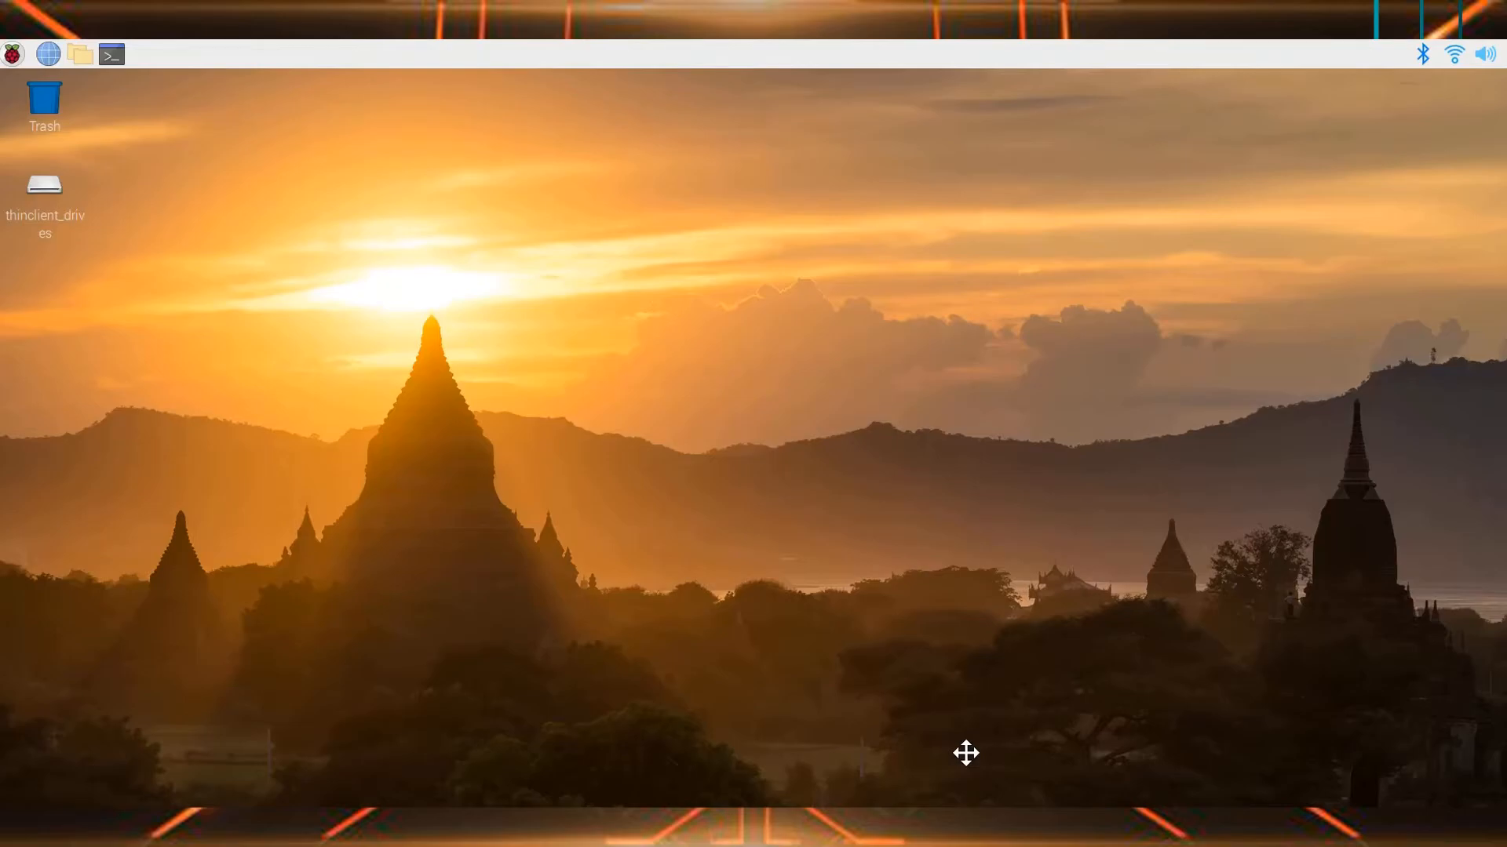
pyautogui.moveTo(436, 232)
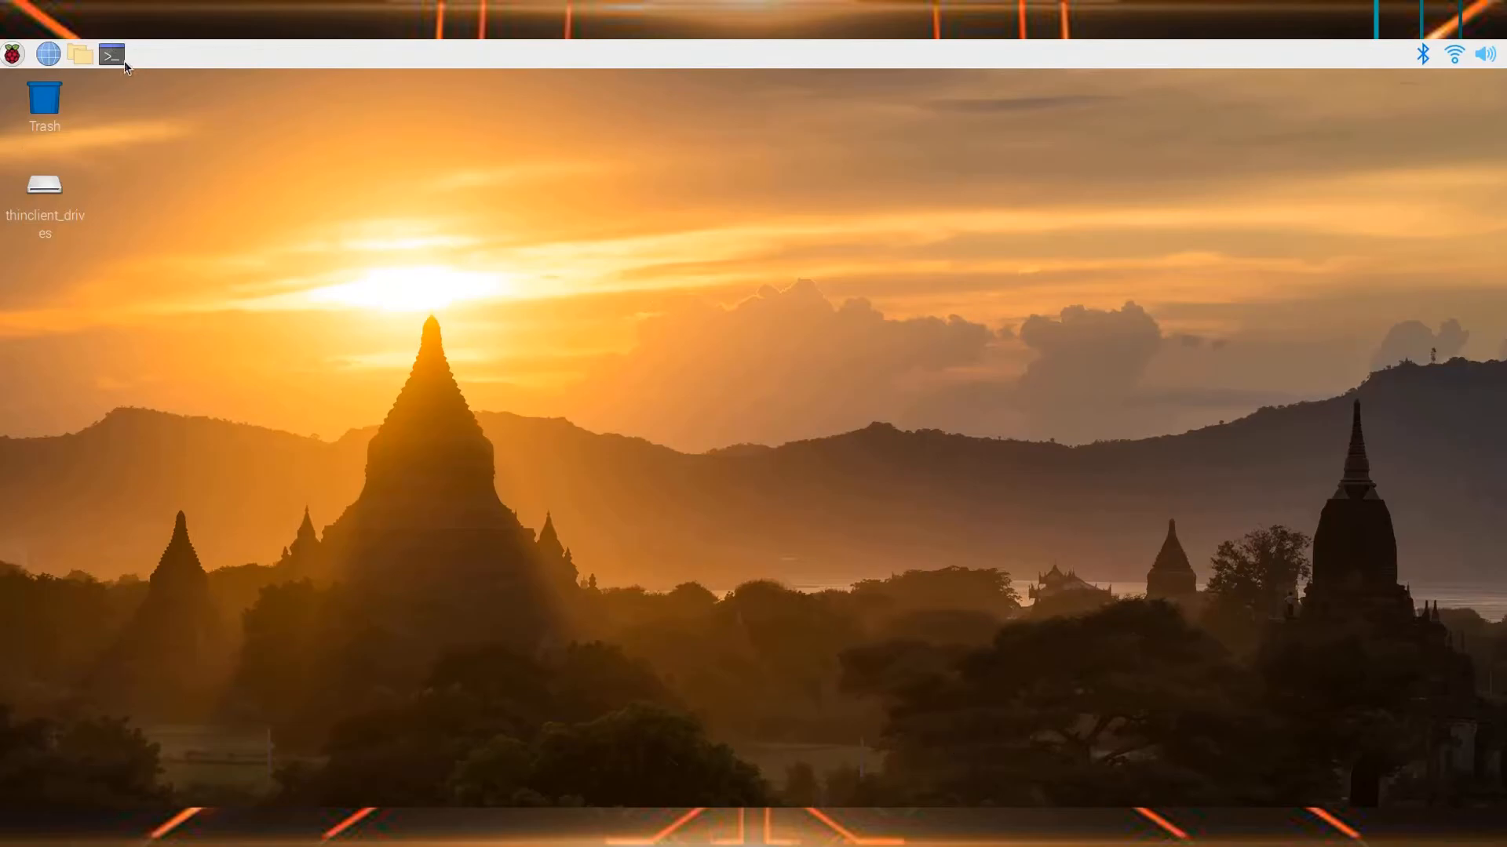
# - Run 'sudo apt-get install gparted' in LXTerminal, then close a fresh terminal window
pyautogui.click(110, 55)
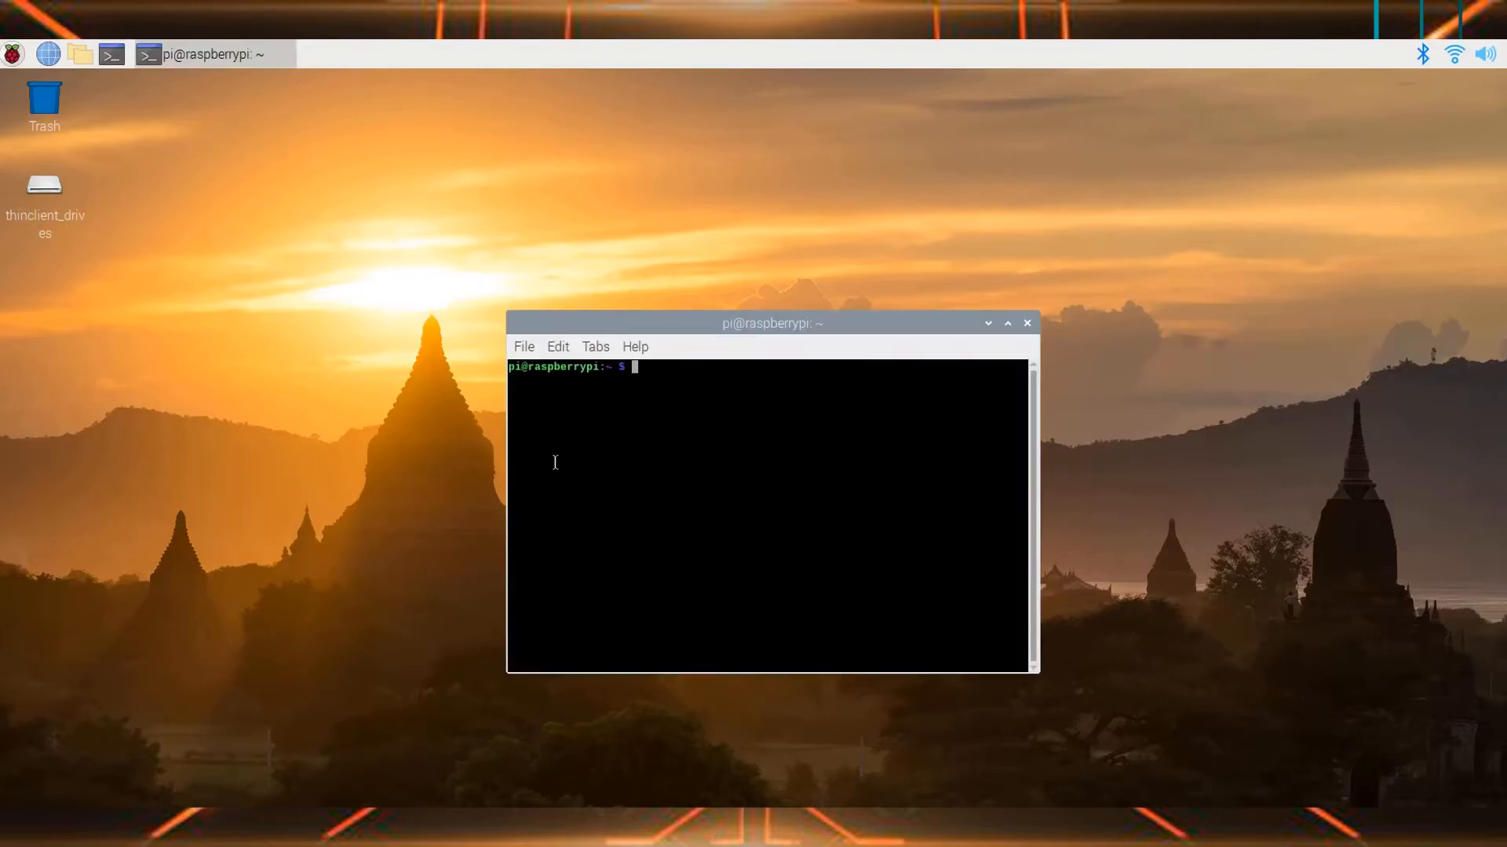
pyautogui.write('sudo apt')
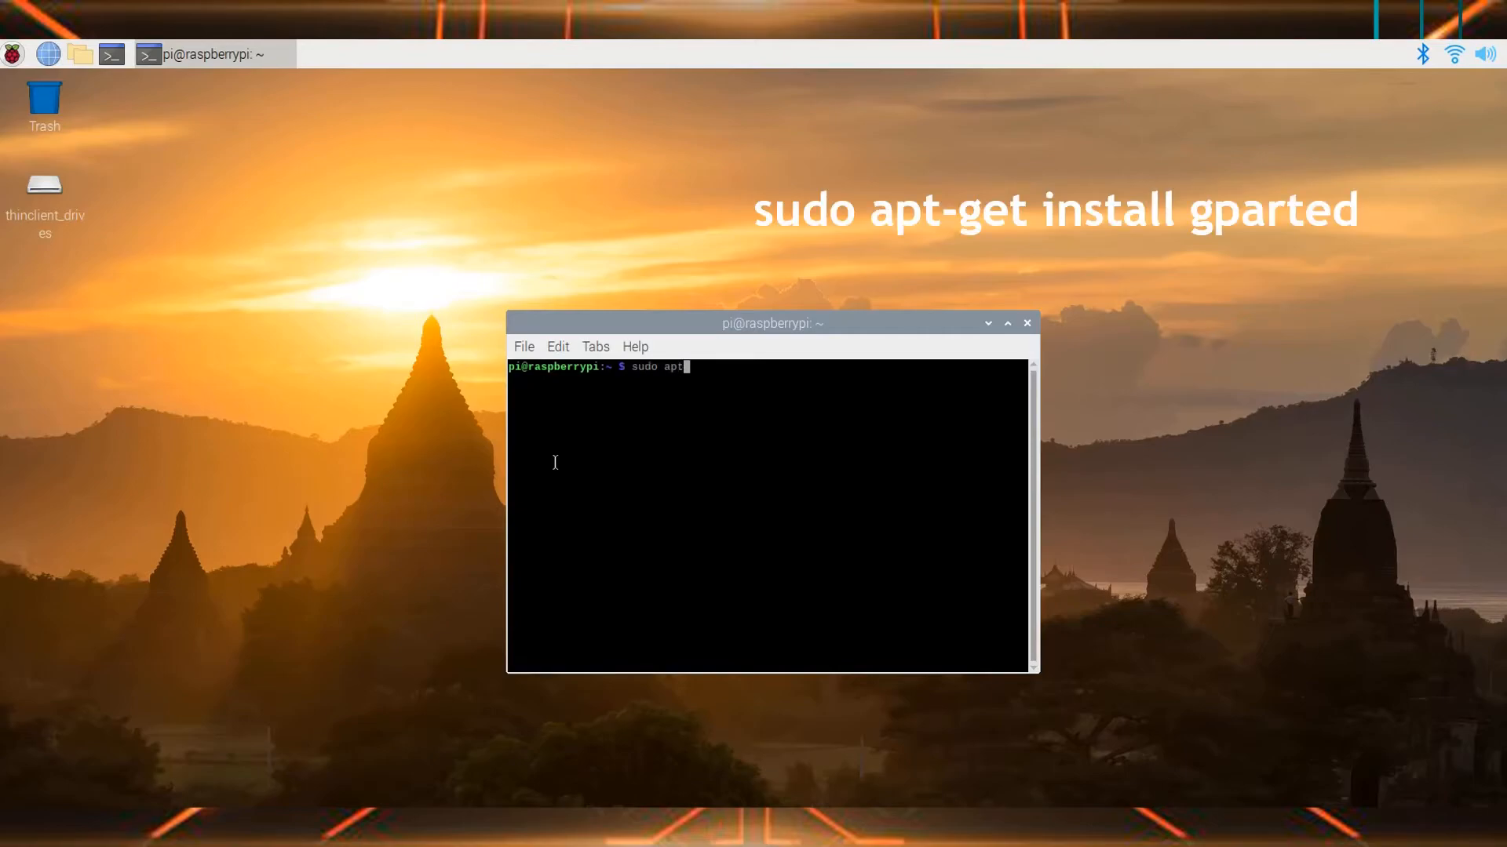
pyautogui.write('-get')
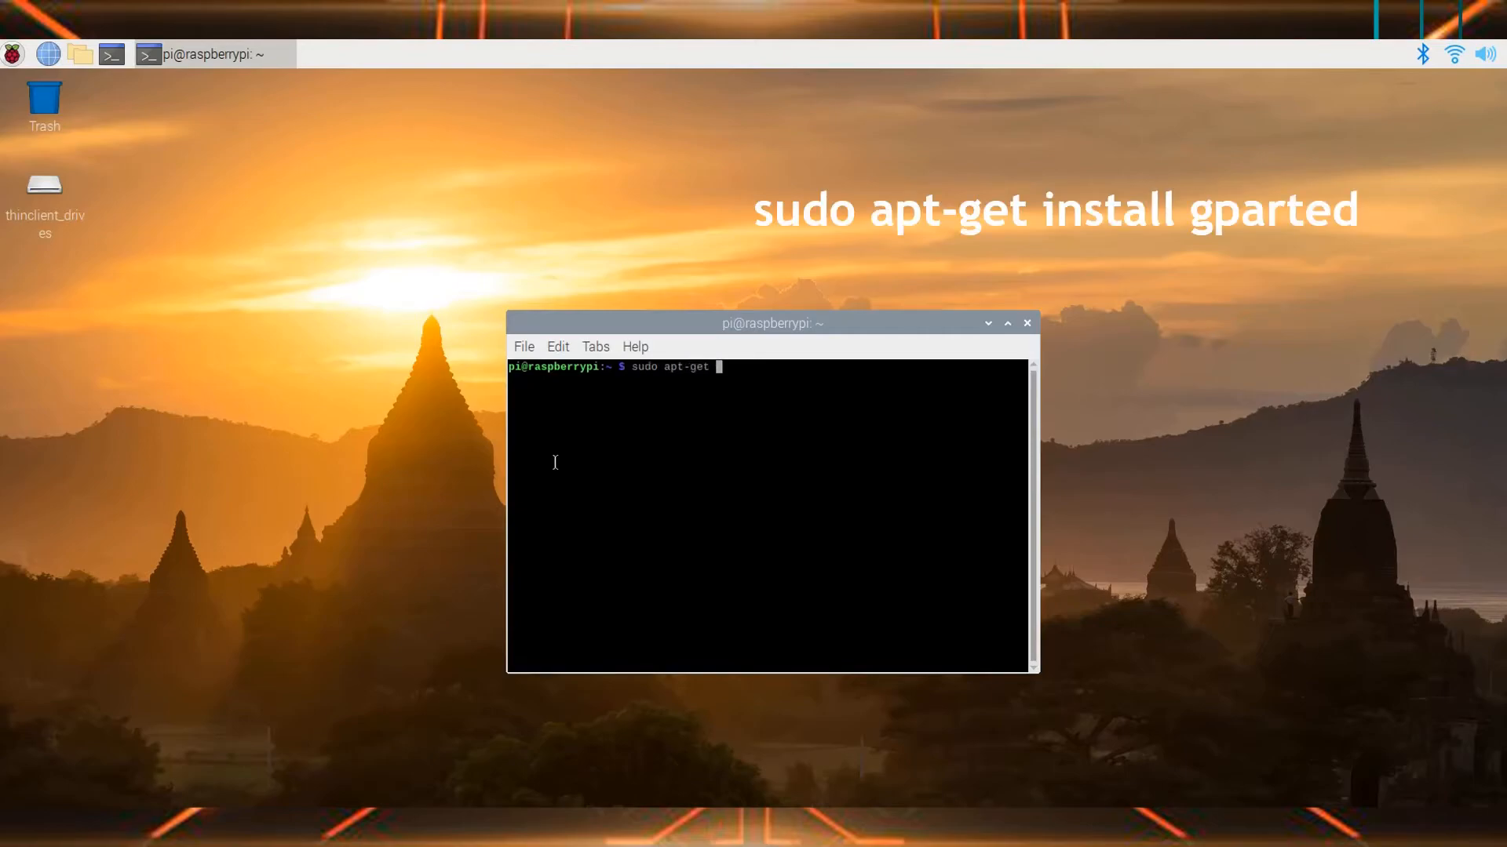
pyautogui.write('insy')
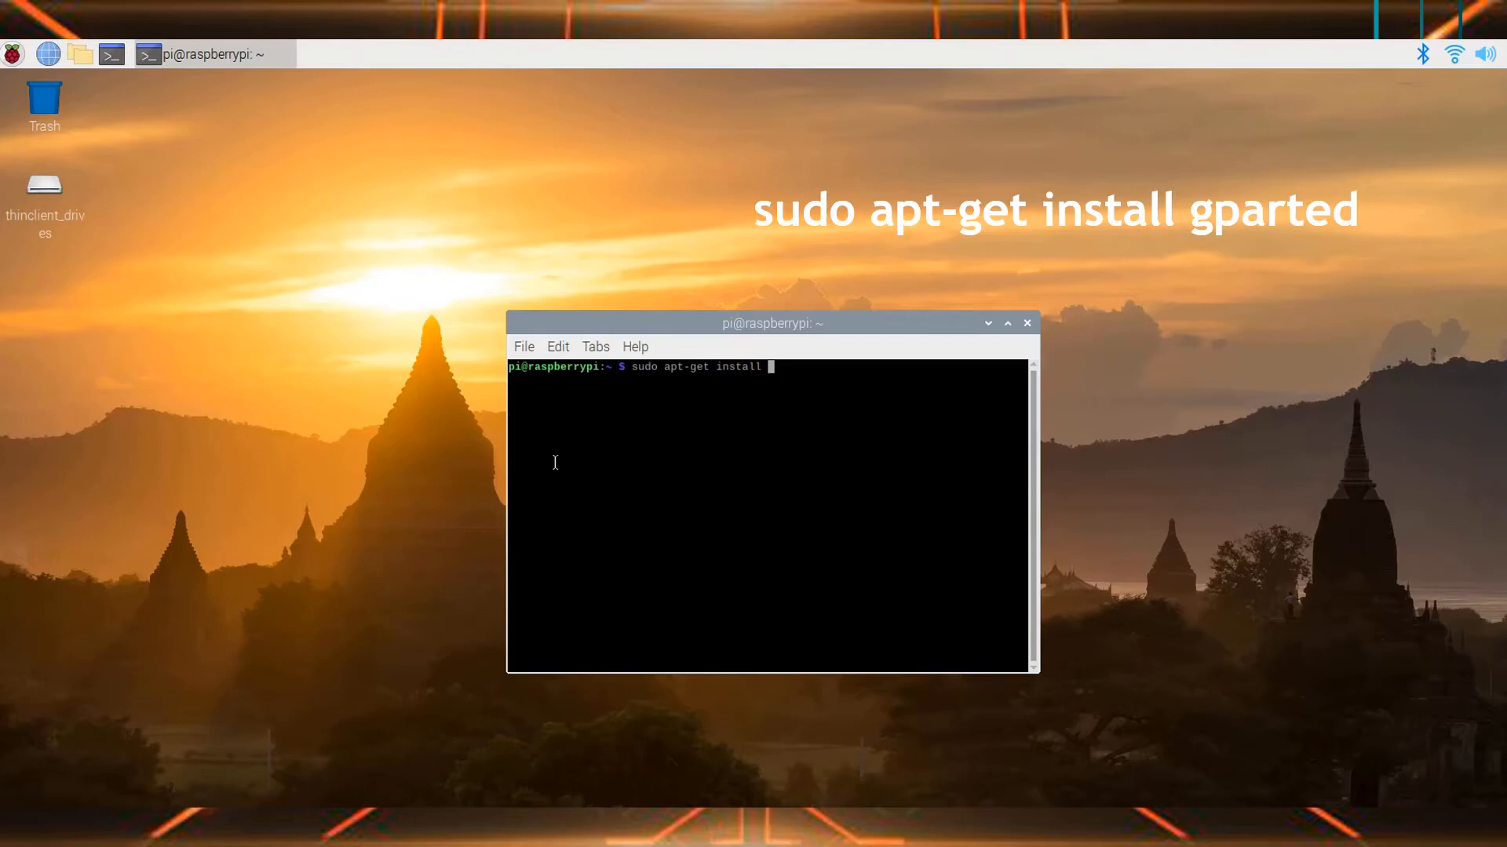
pyautogui.write('g')
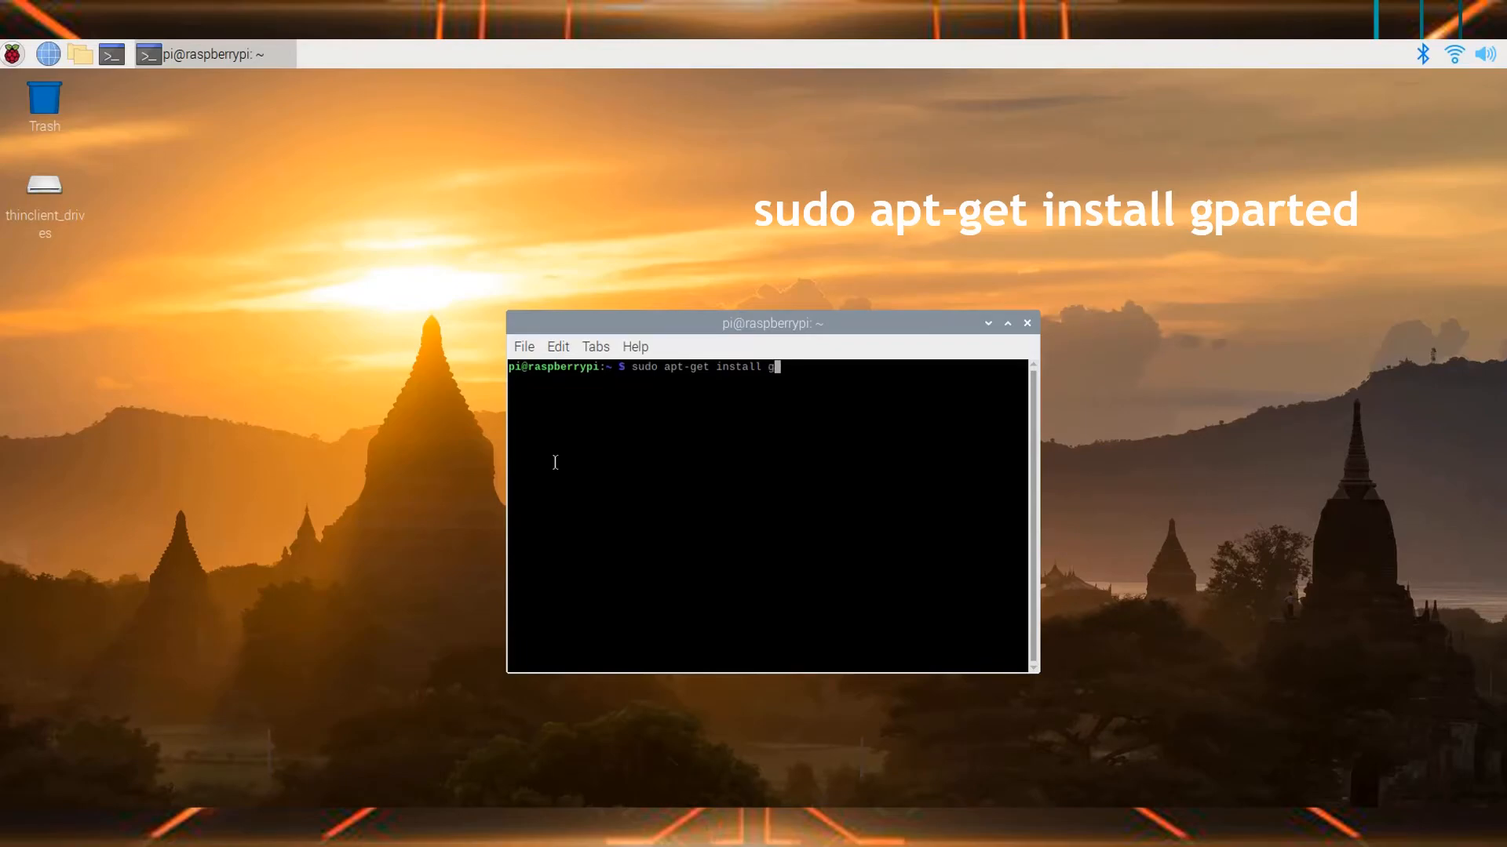
pyautogui.write('parte')
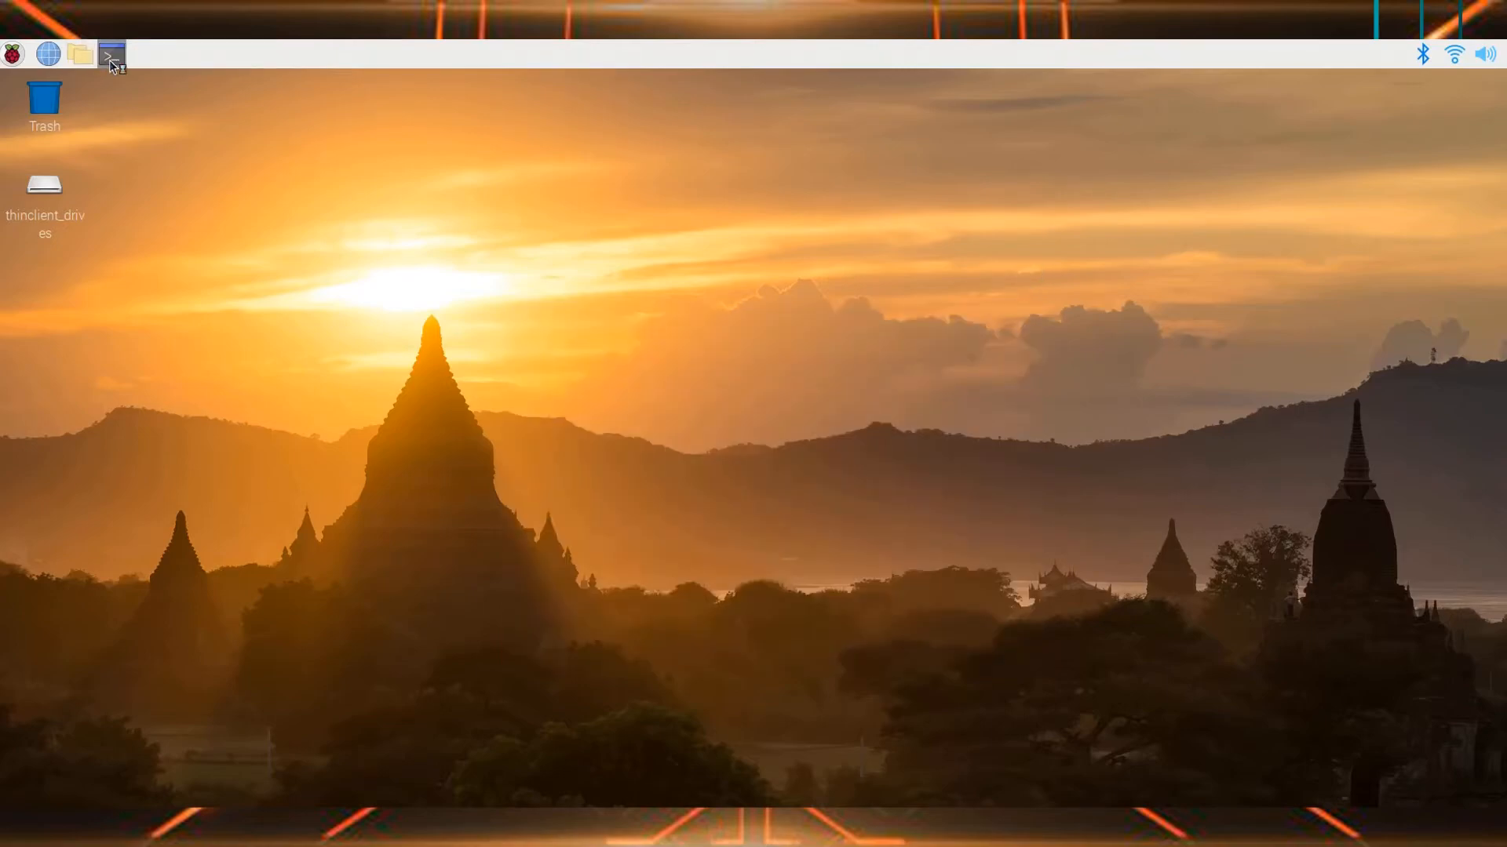
pyautogui.click(111, 54)
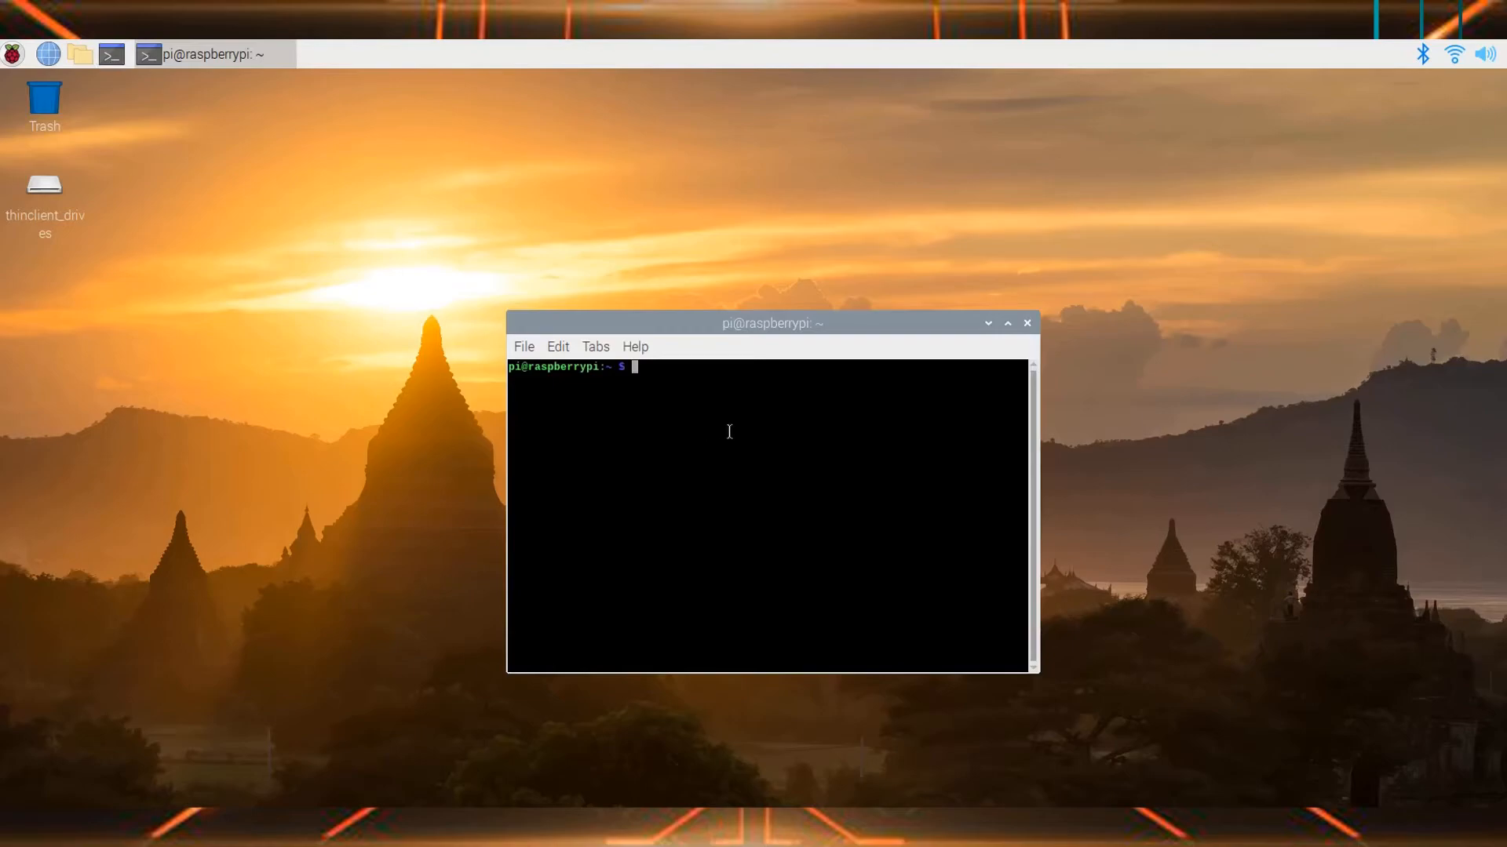
pyautogui.moveTo(1018, 331)
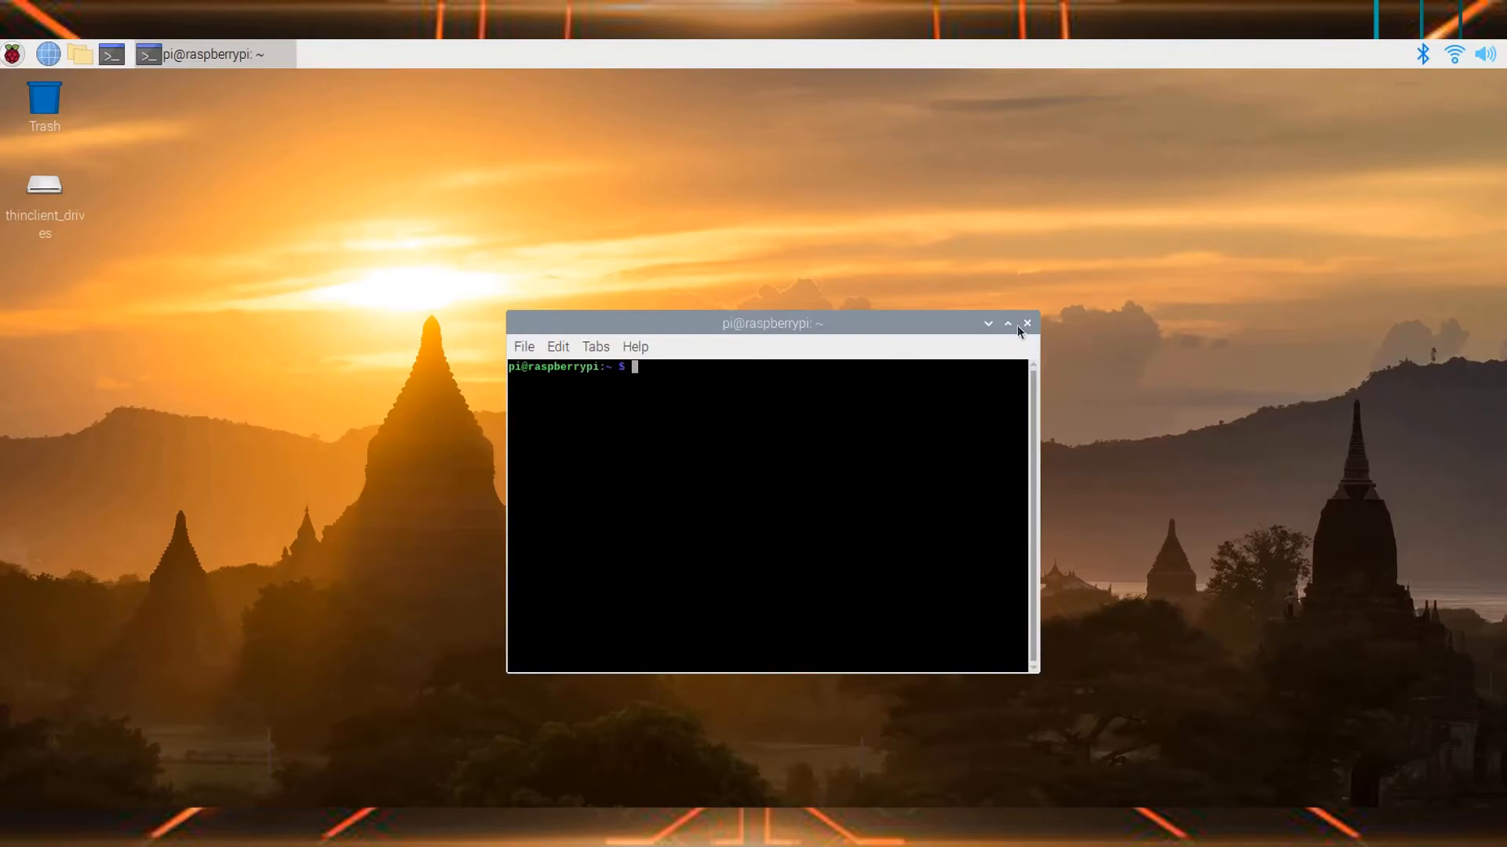
pyautogui.click(1027, 324)
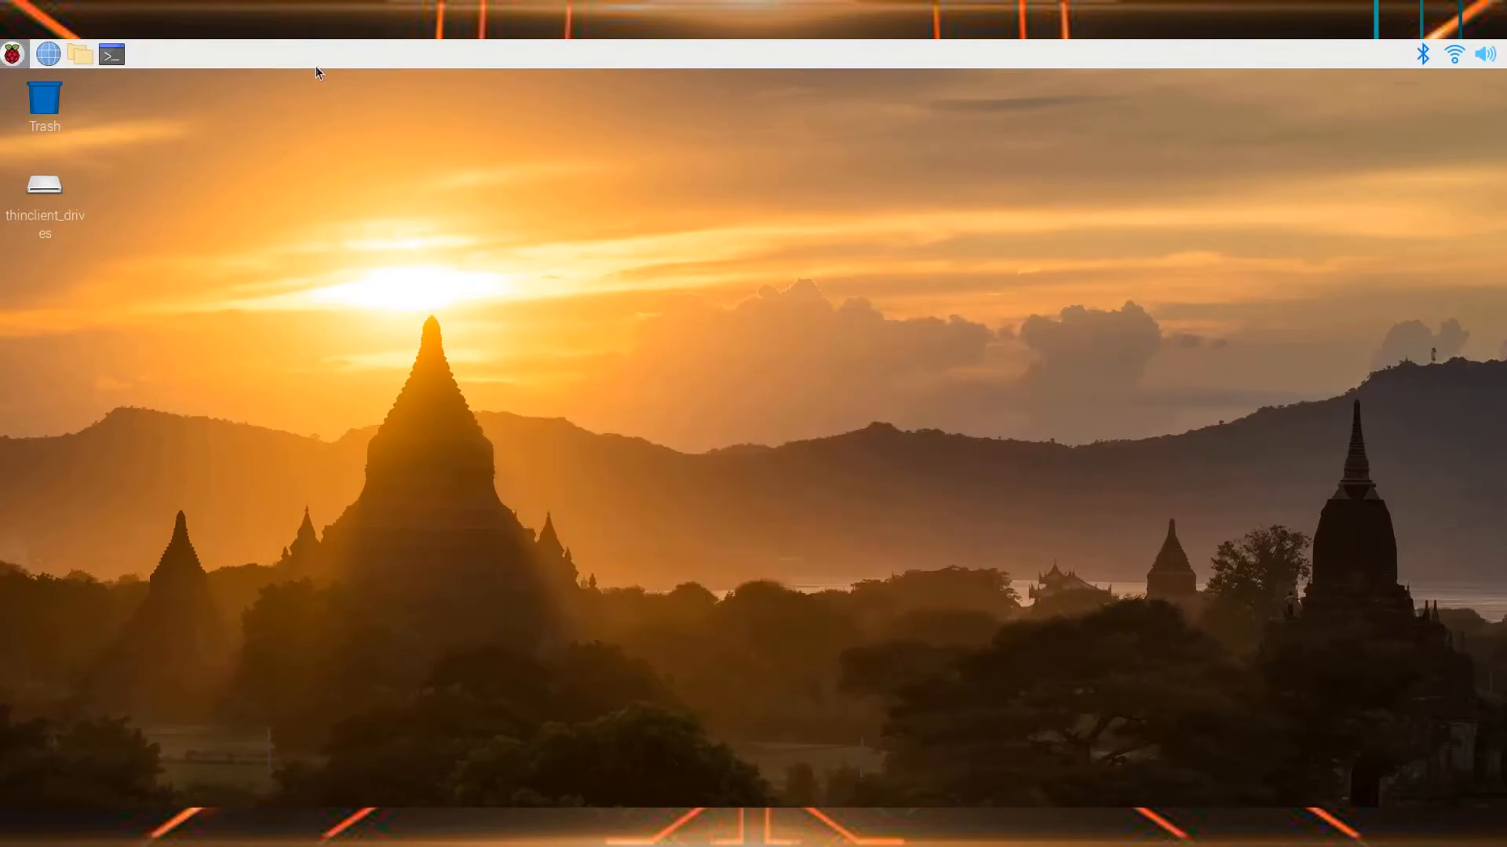
# - Start GParted from the Raspberry menu's System Tools
pyautogui.click(12, 52)
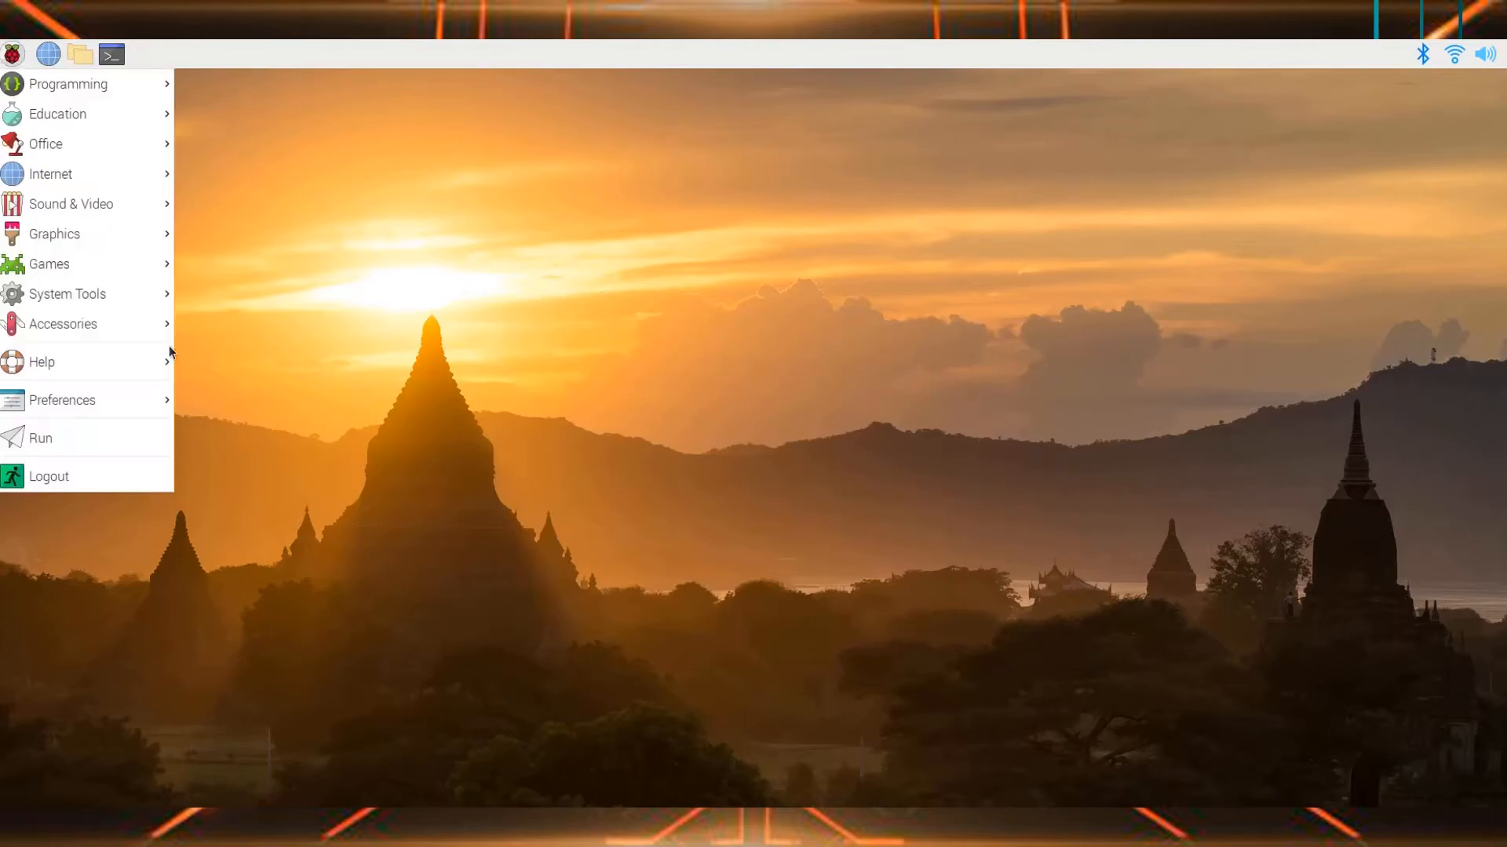
pyautogui.moveTo(67, 294)
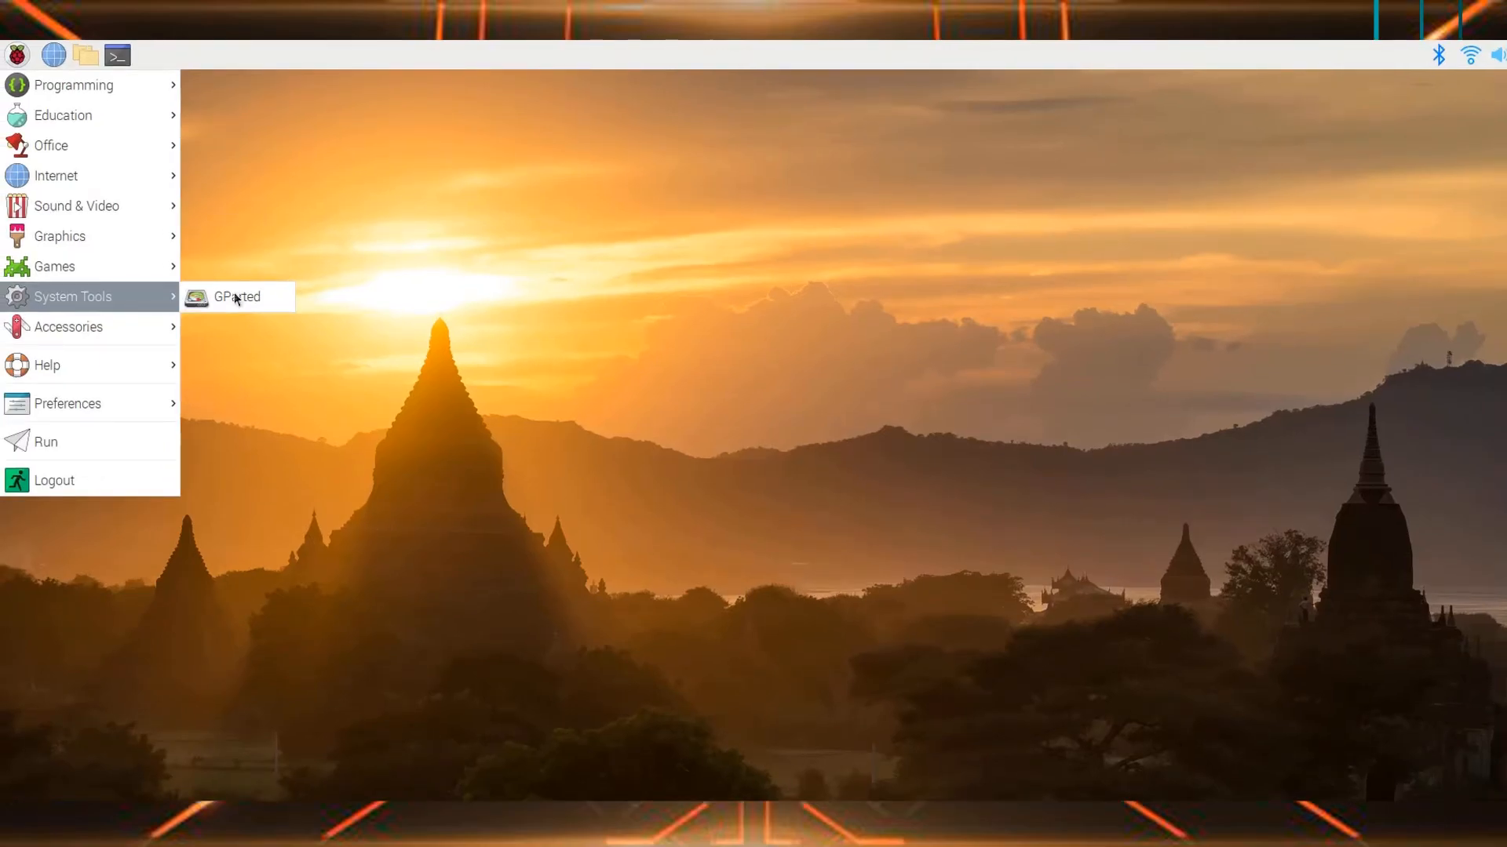
pyautogui.click(236, 296)
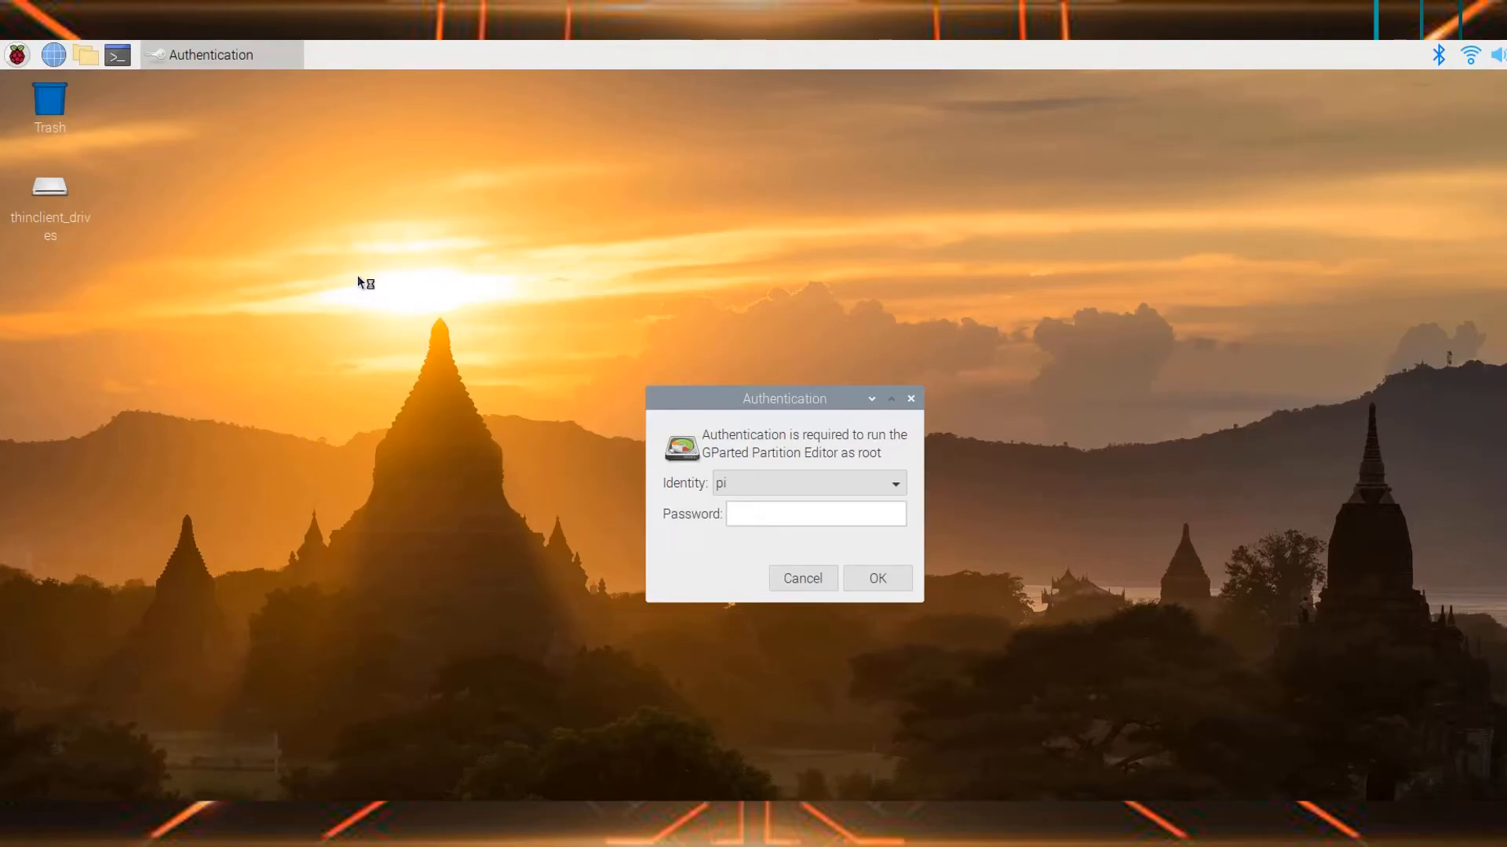
# - Enter the account password in the Authentication dialog and confirm with OK
pyautogui.click(815, 513)
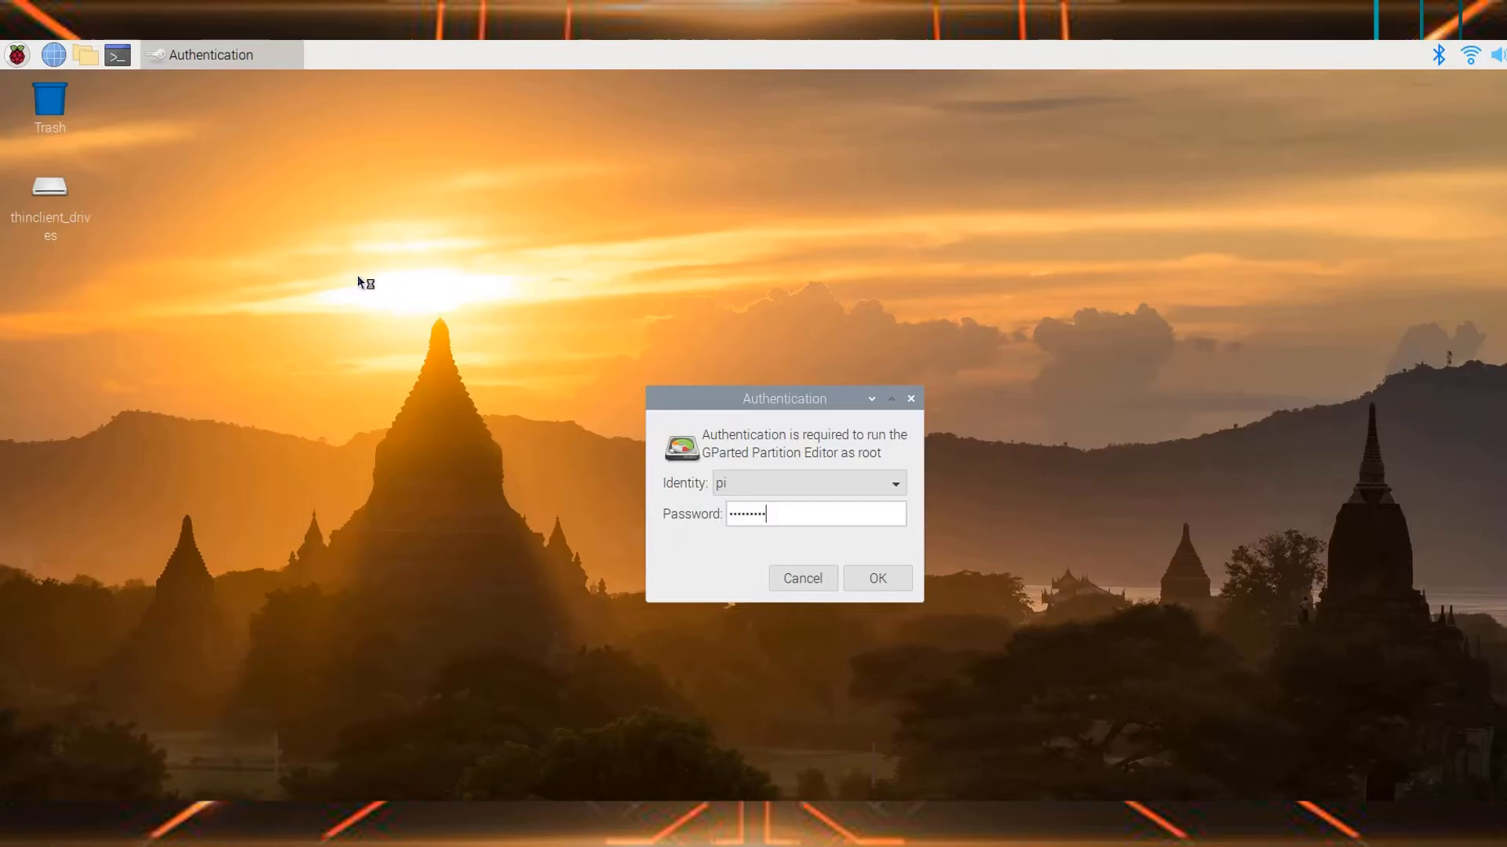
pyautogui.click(876, 578)
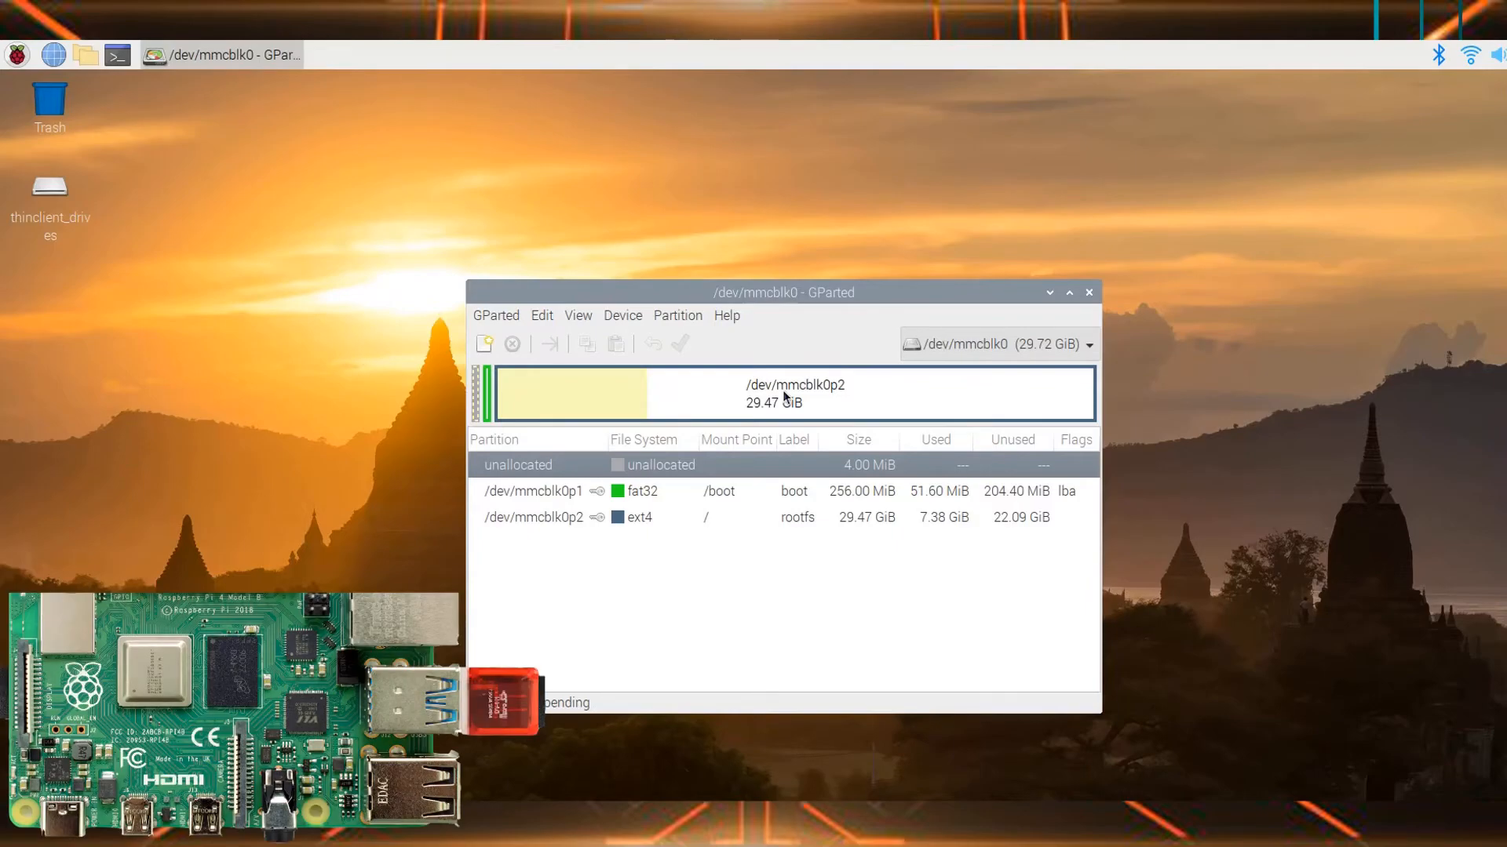
pyautogui.moveTo(643, 583)
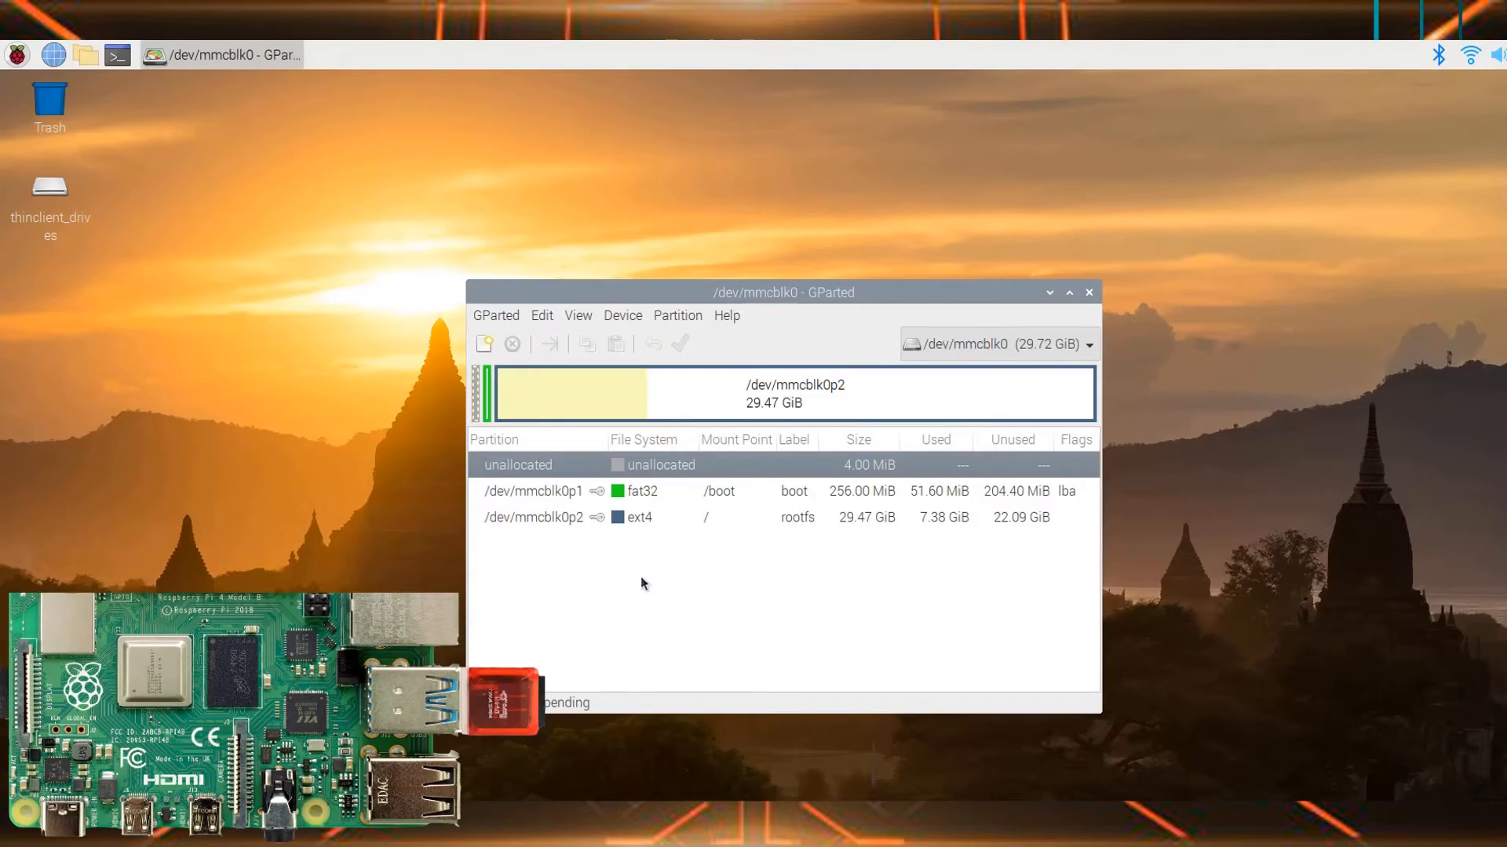
pyautogui.moveTo(500, 330)
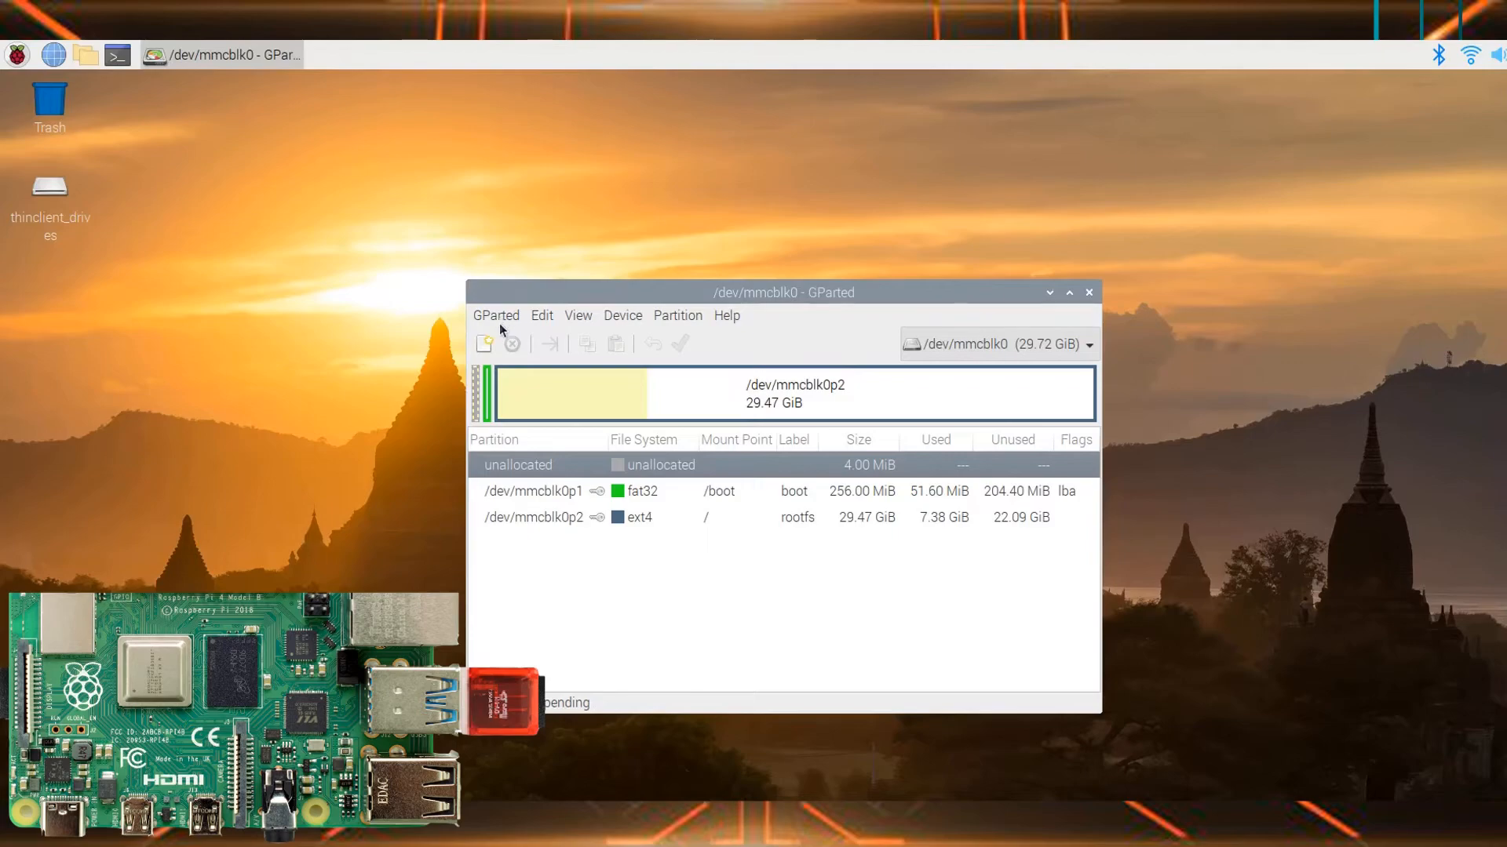
# - Refresh the device list and select the 59.48 GiB /dev/sda card
pyautogui.click(496, 315)
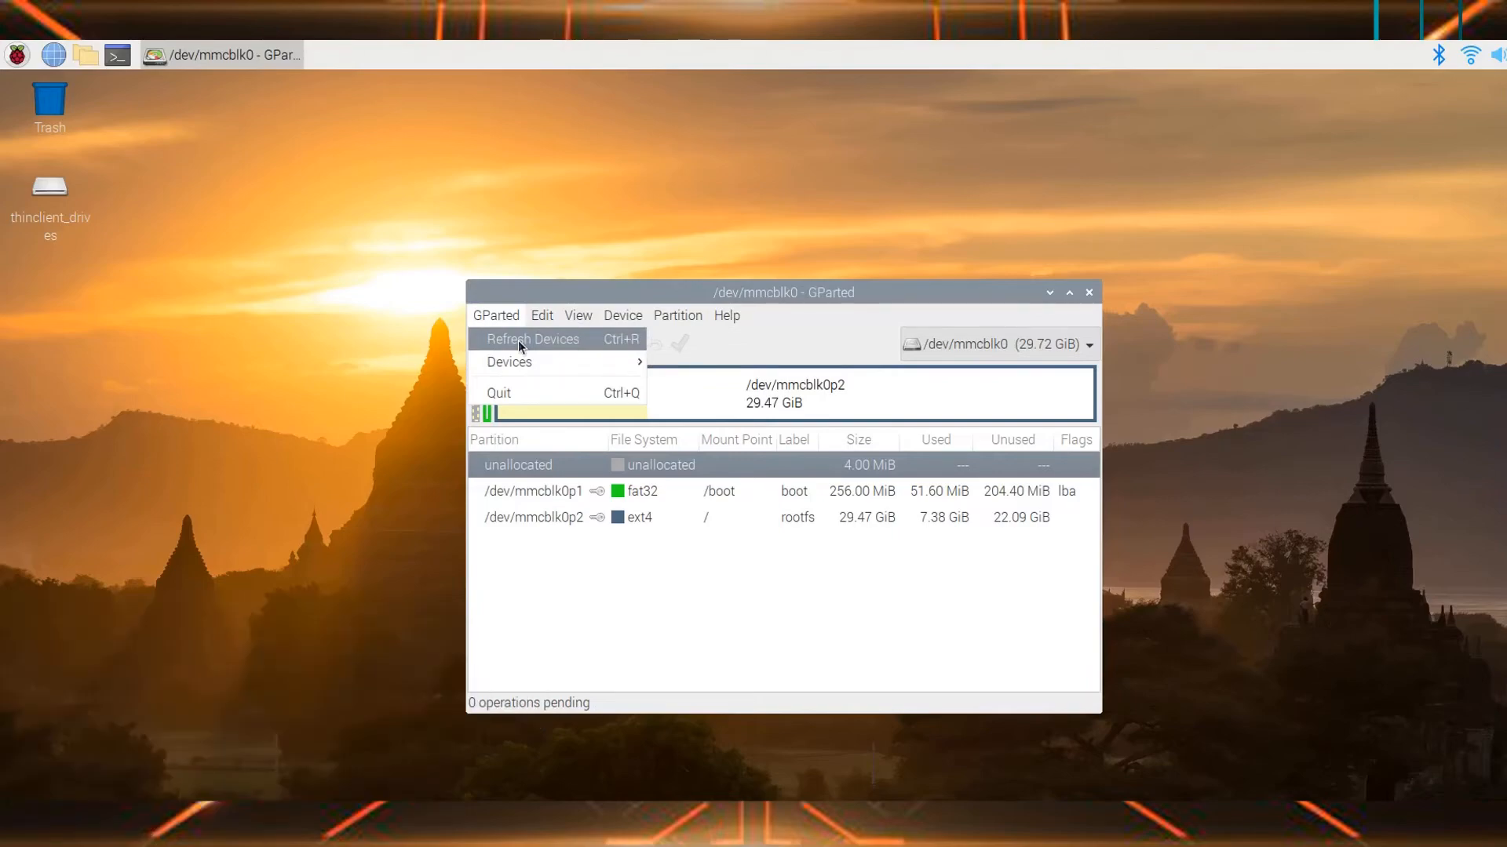
pyautogui.click(532, 338)
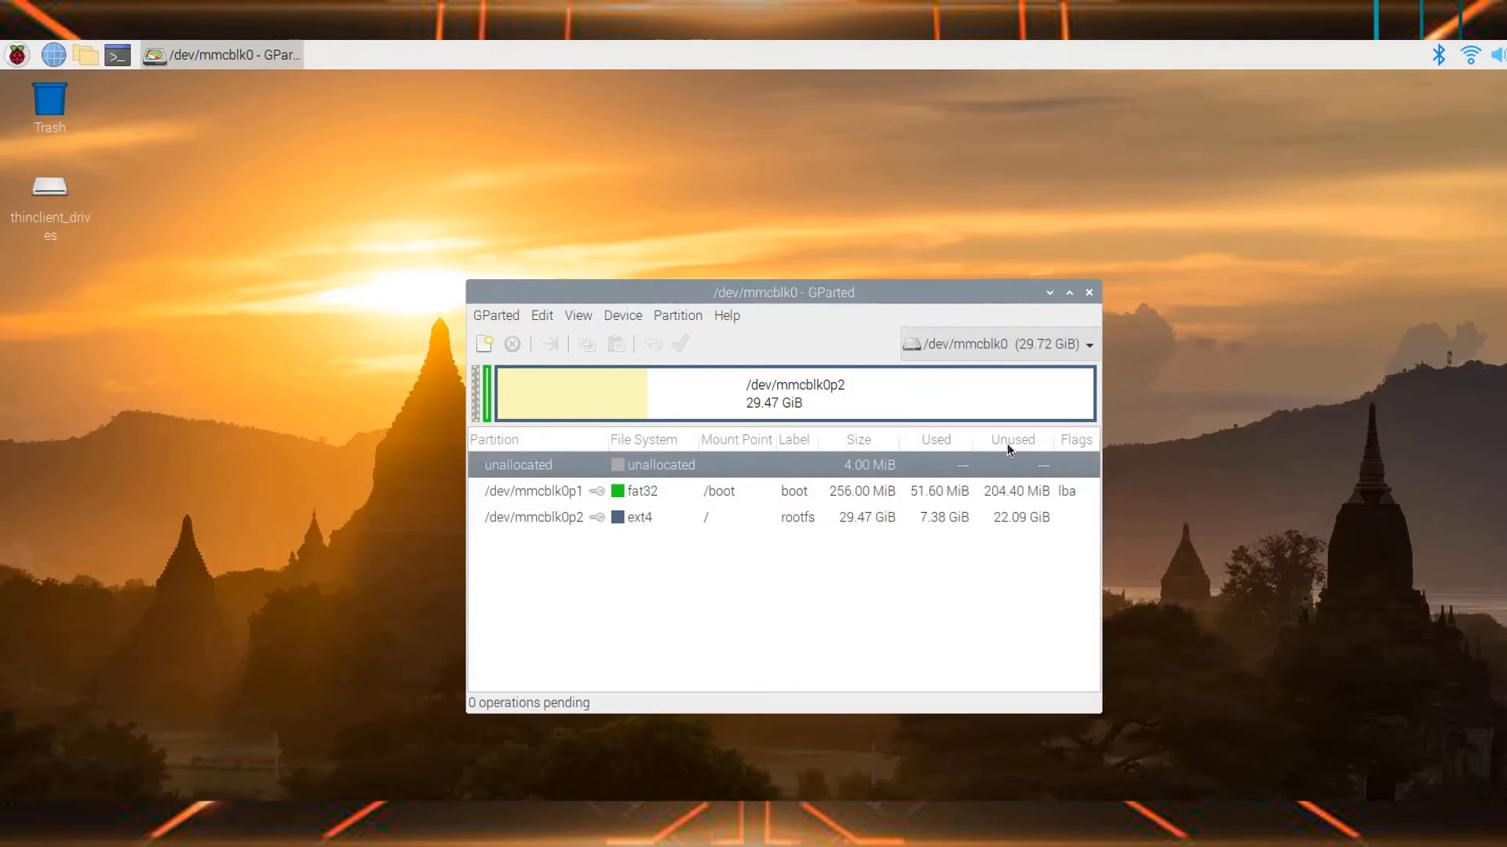
pyautogui.click(1088, 344)
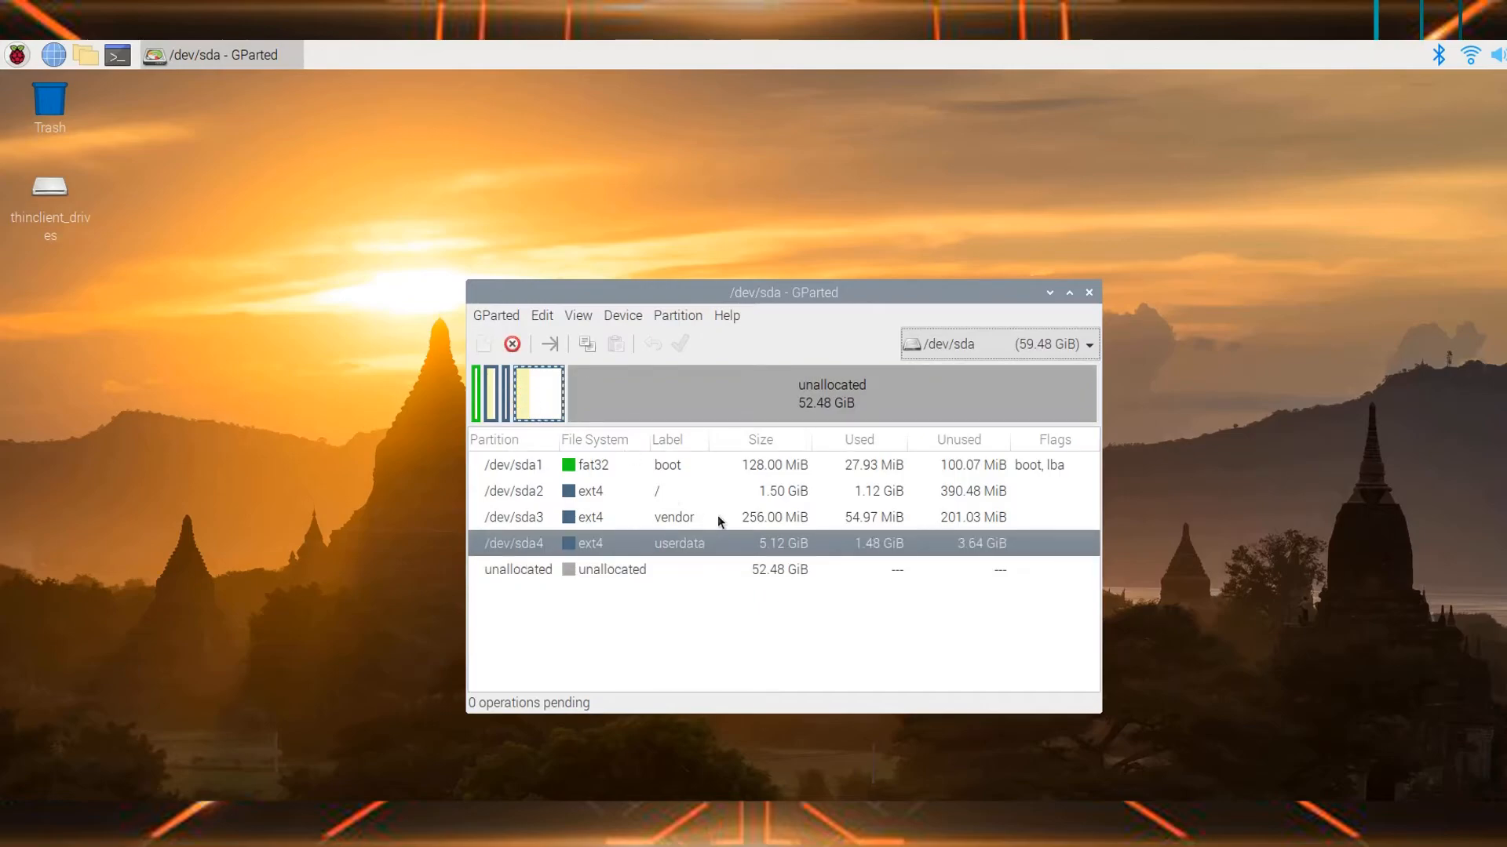
pyautogui.moveTo(675, 402)
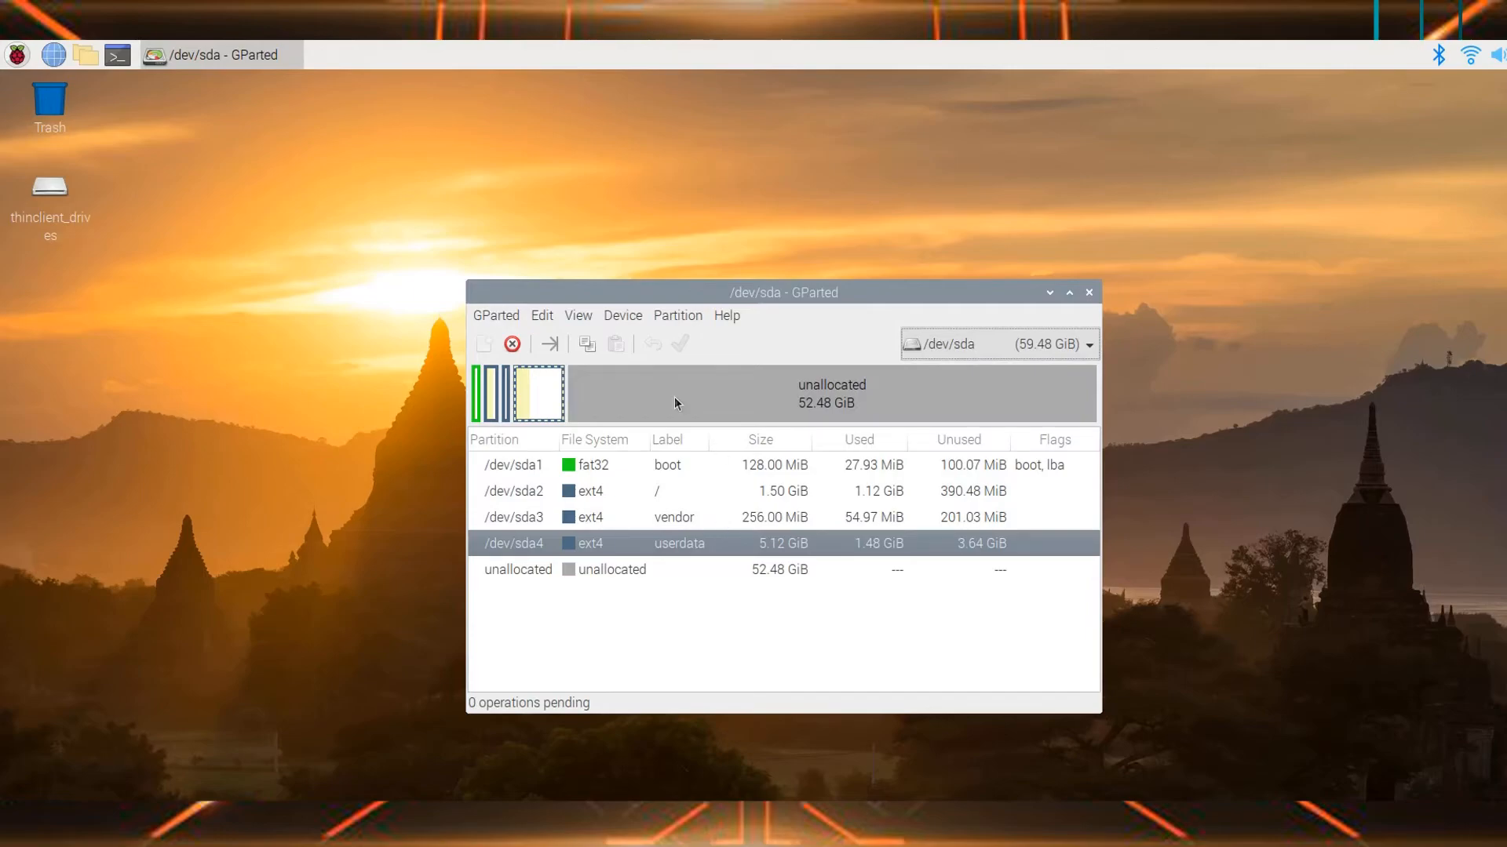
pyautogui.moveTo(701, 434)
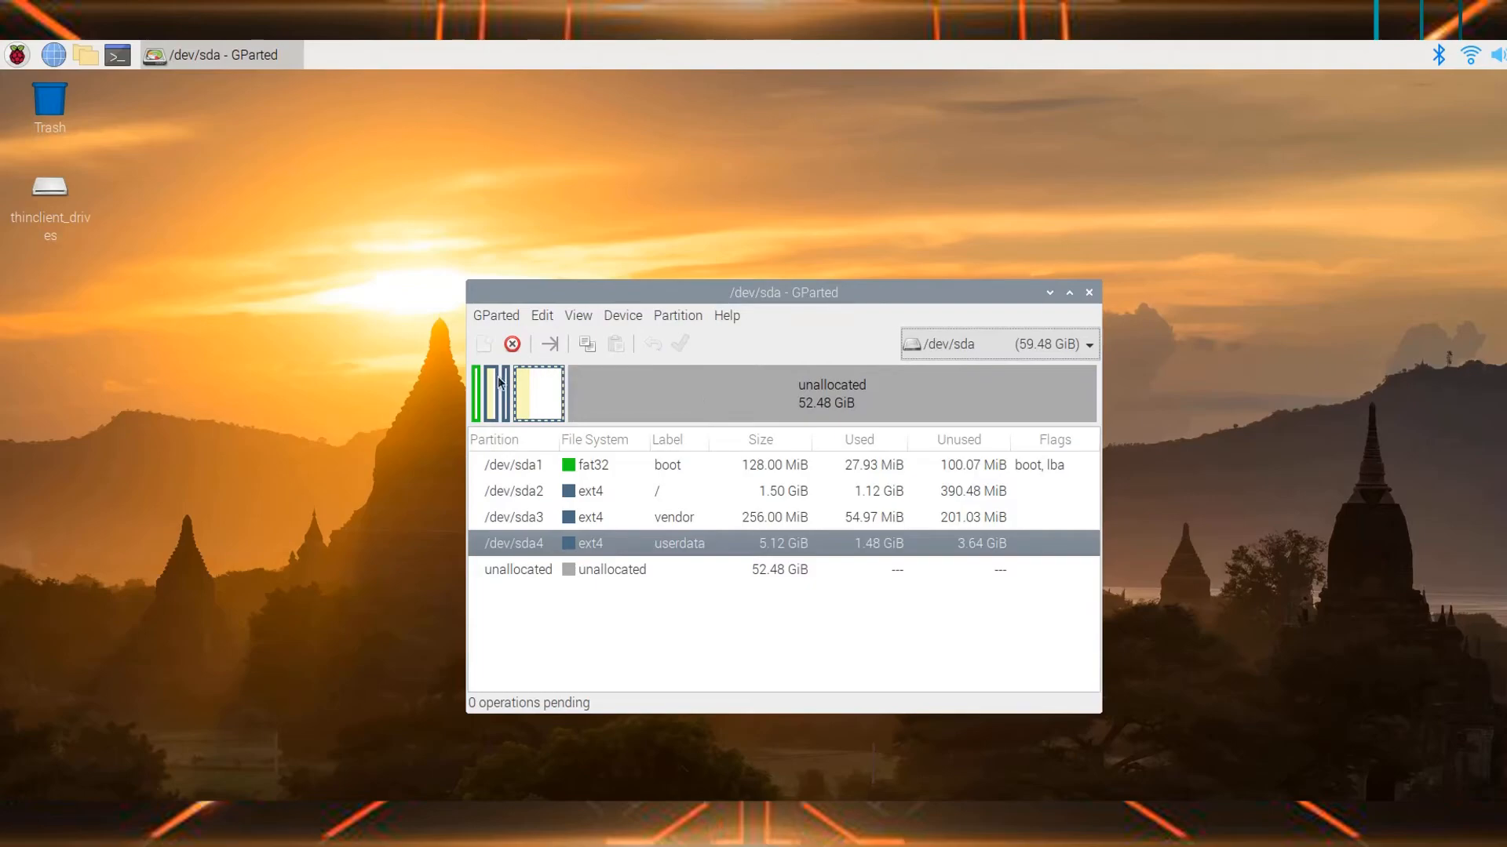
pyautogui.moveTo(540, 382)
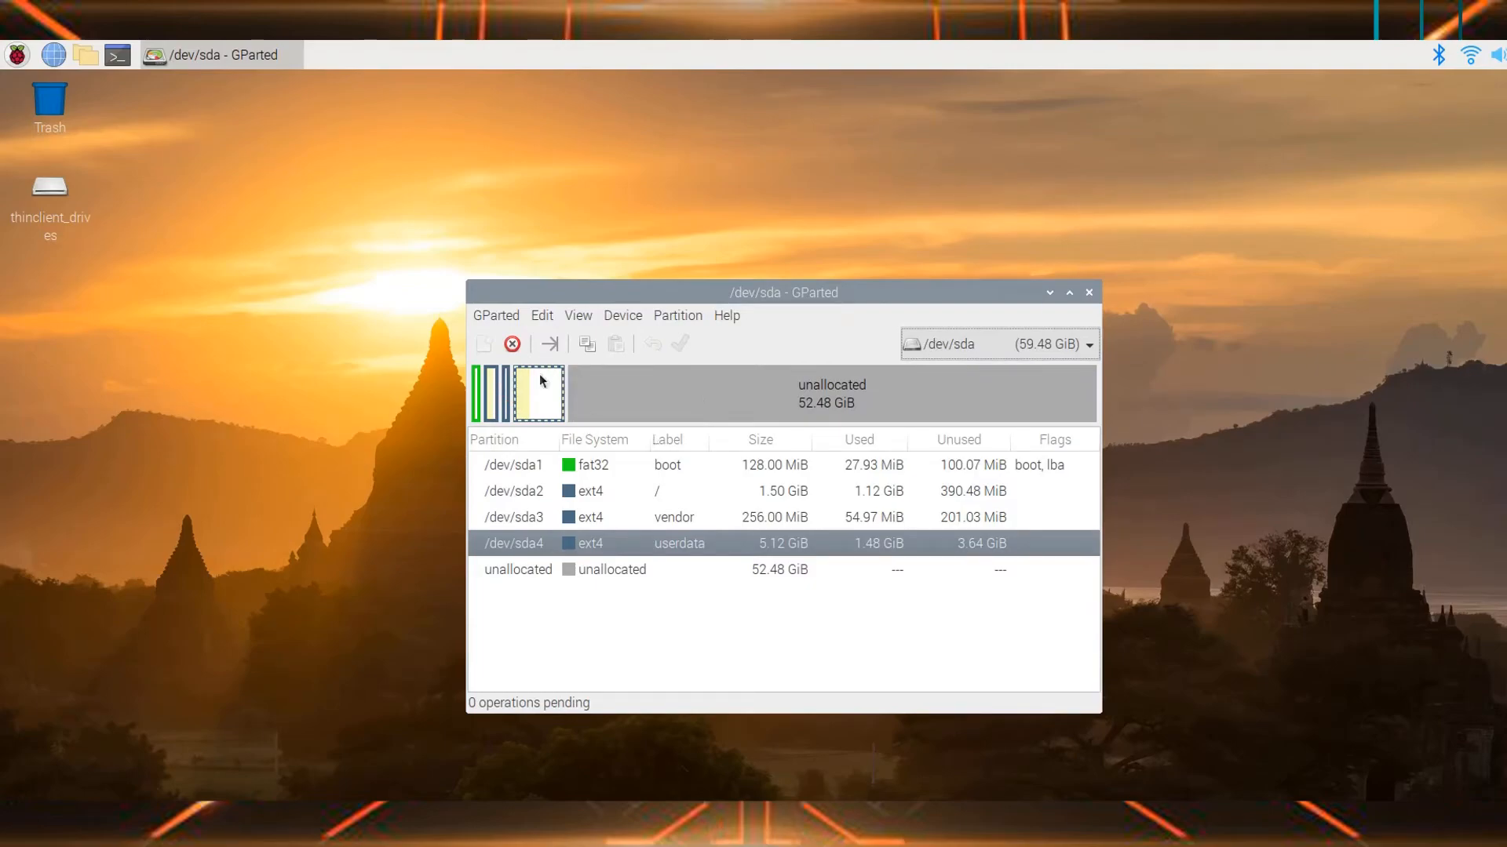
pyautogui.moveTo(541, 385)
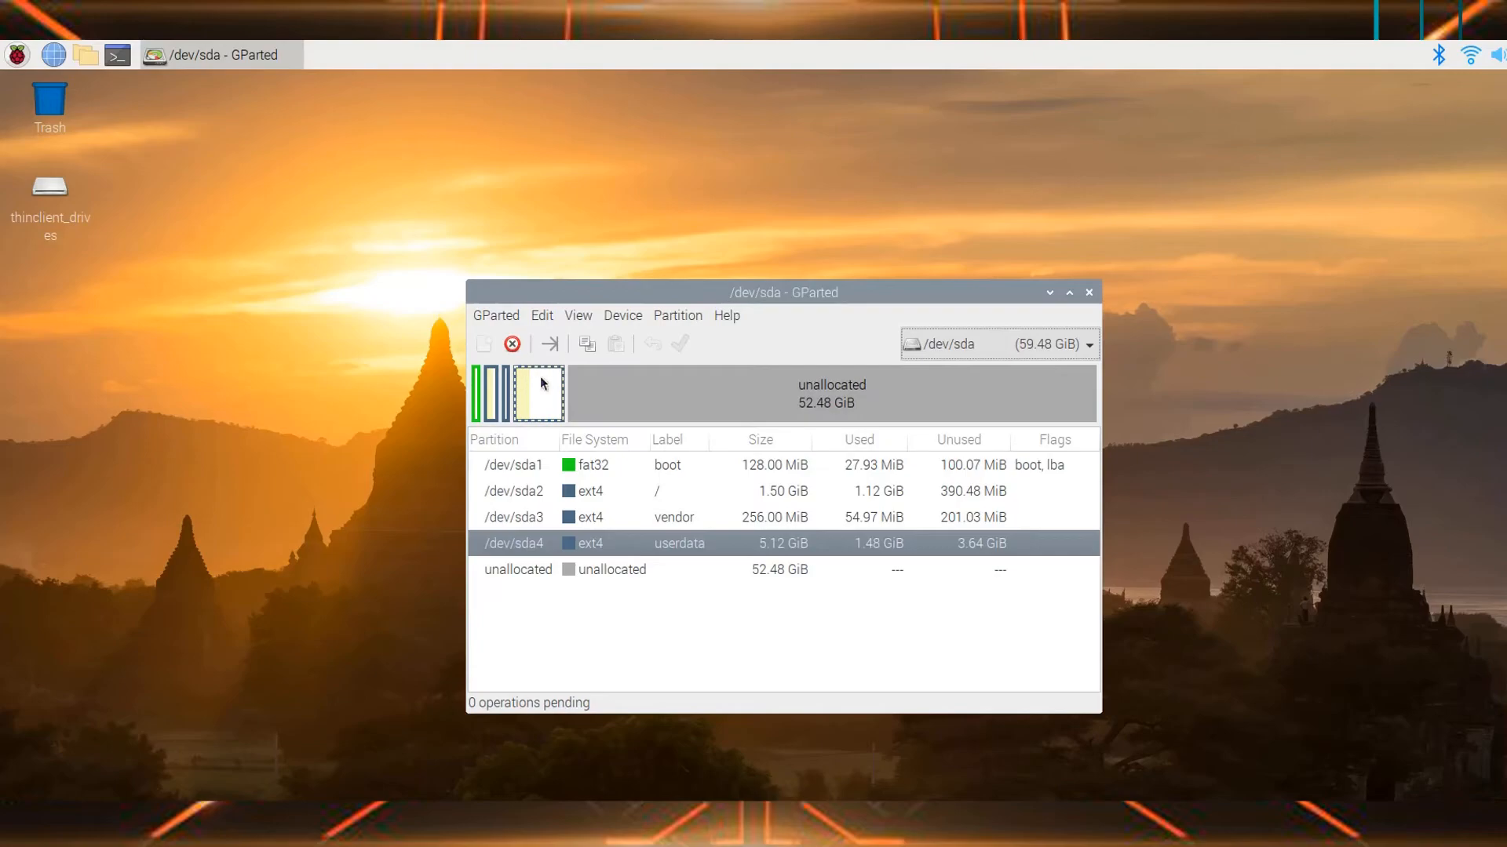
pyautogui.moveTo(548, 384)
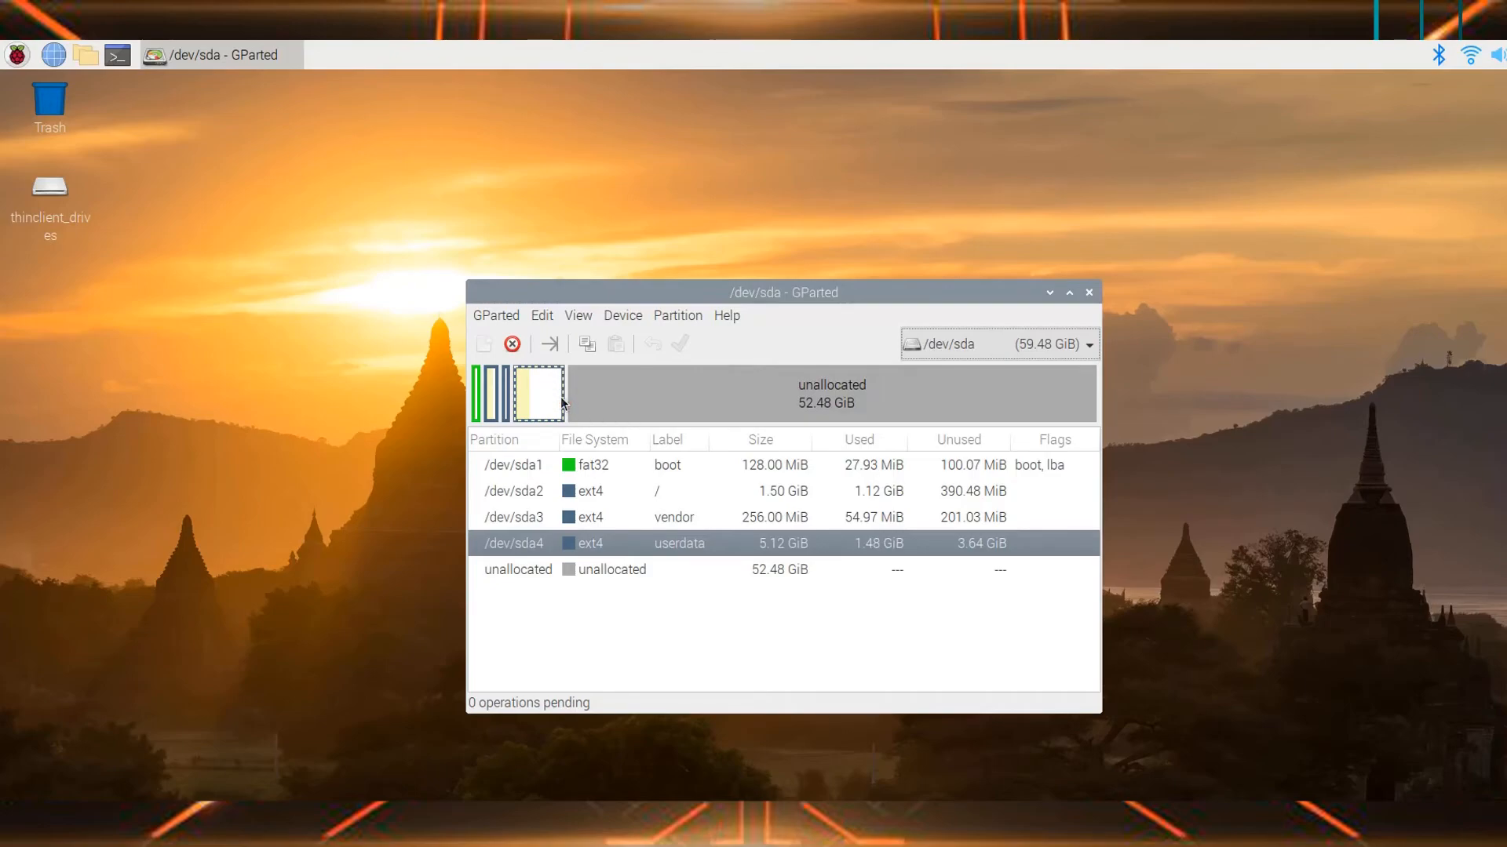
# - Resize /dev/sda4 to its maximum size of 57.60 GiB using Resize/Move
pyautogui.rightClick(514, 543)
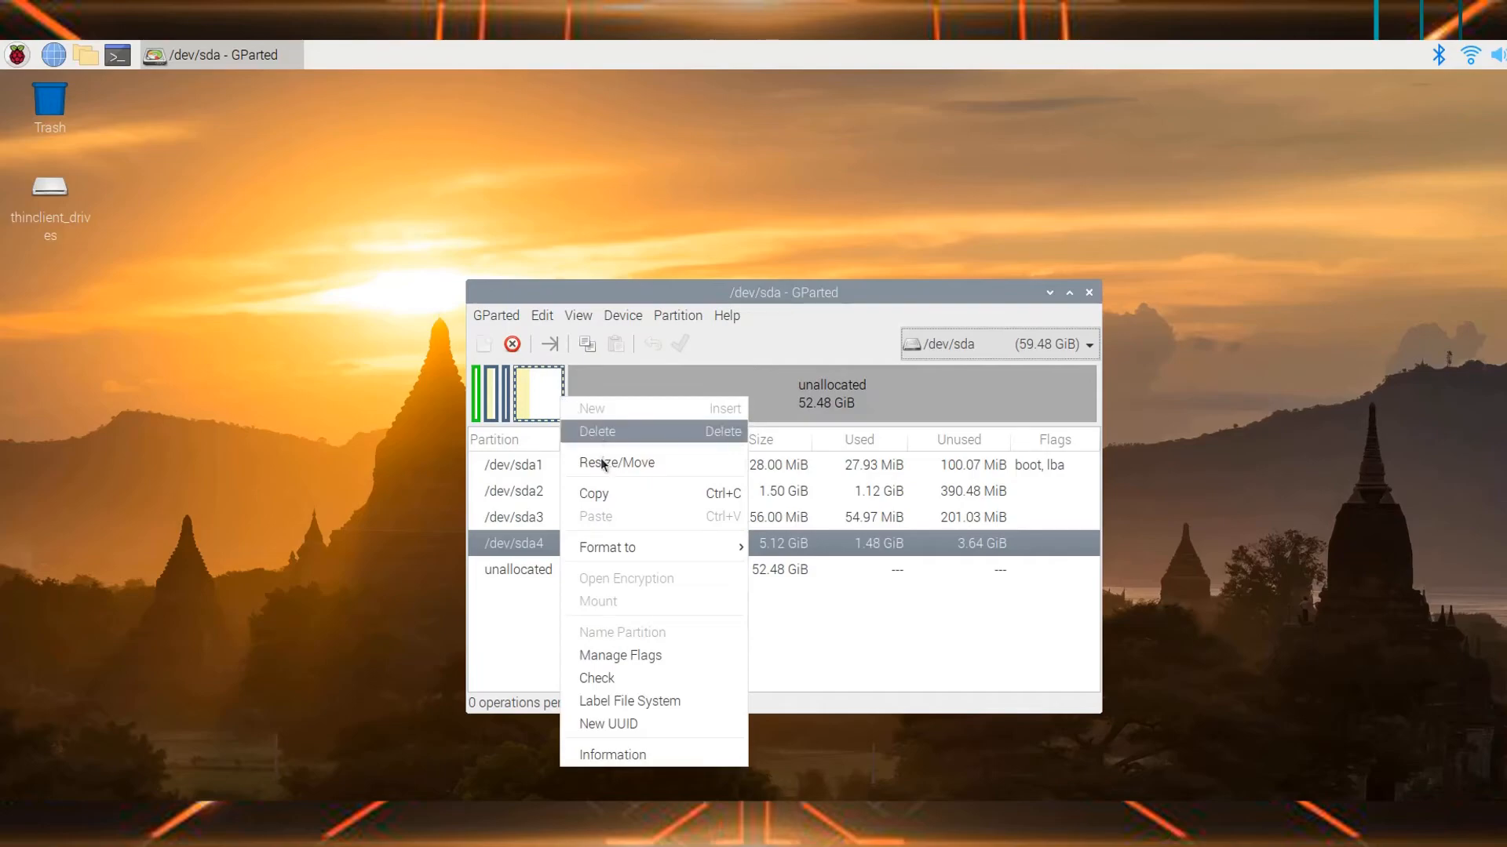
pyautogui.moveTo(638, 472)
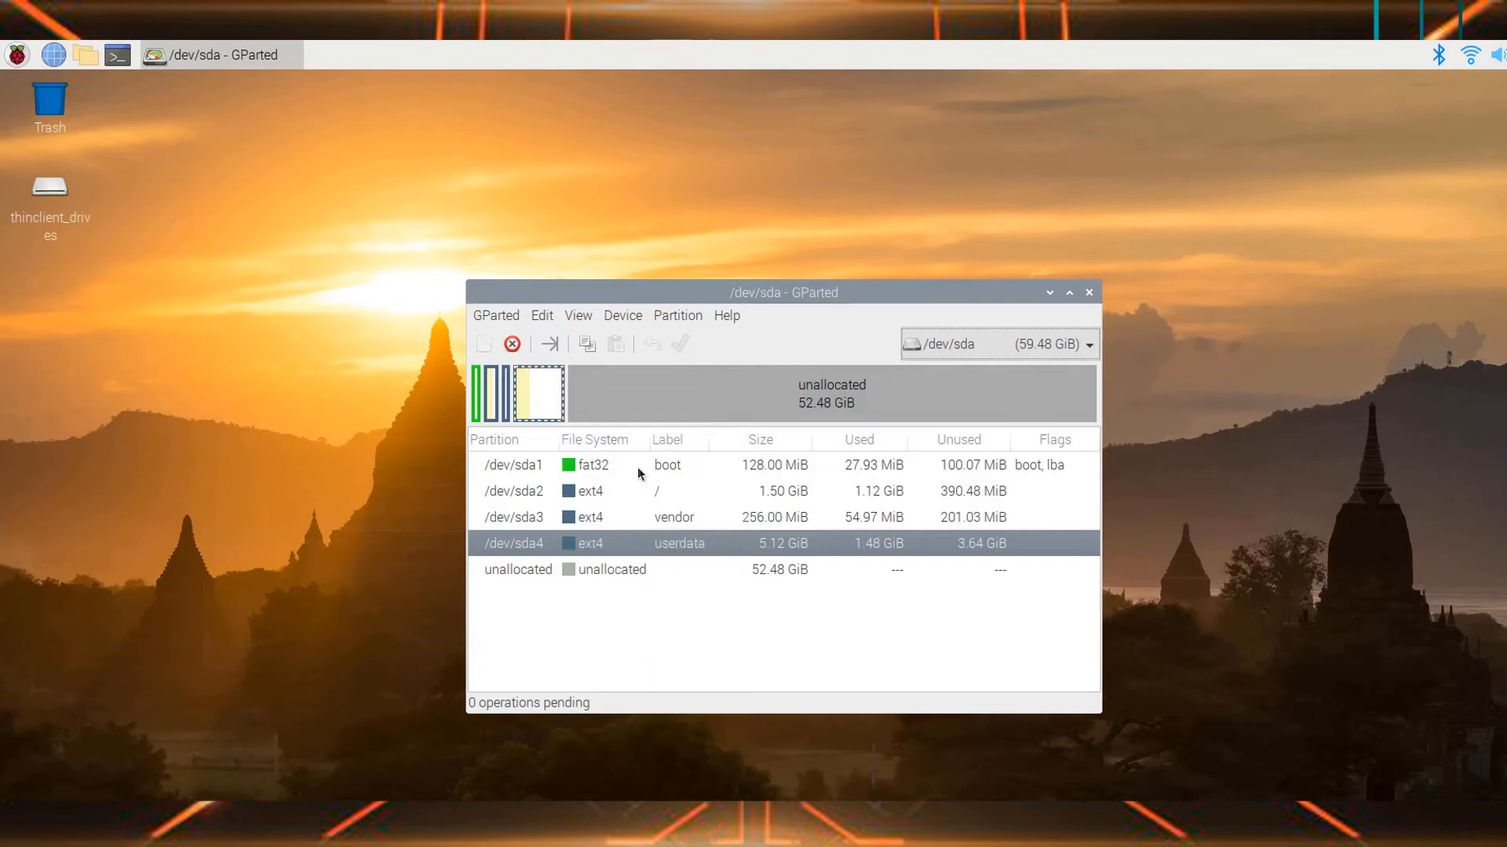
pyautogui.click(549, 343)
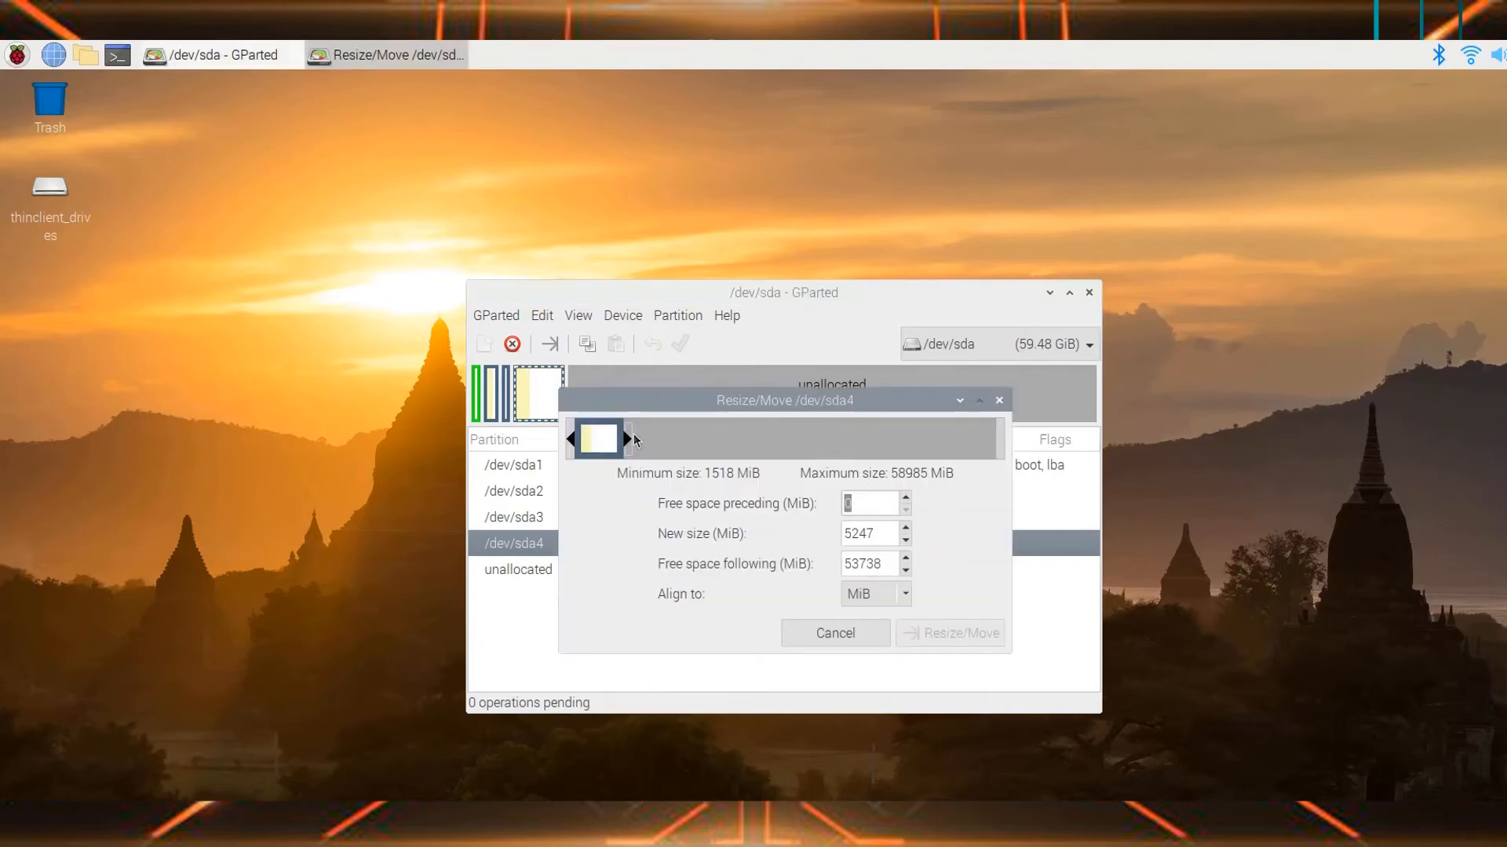
pyautogui.moveTo(630, 440); pyautogui.dragTo(994, 440)
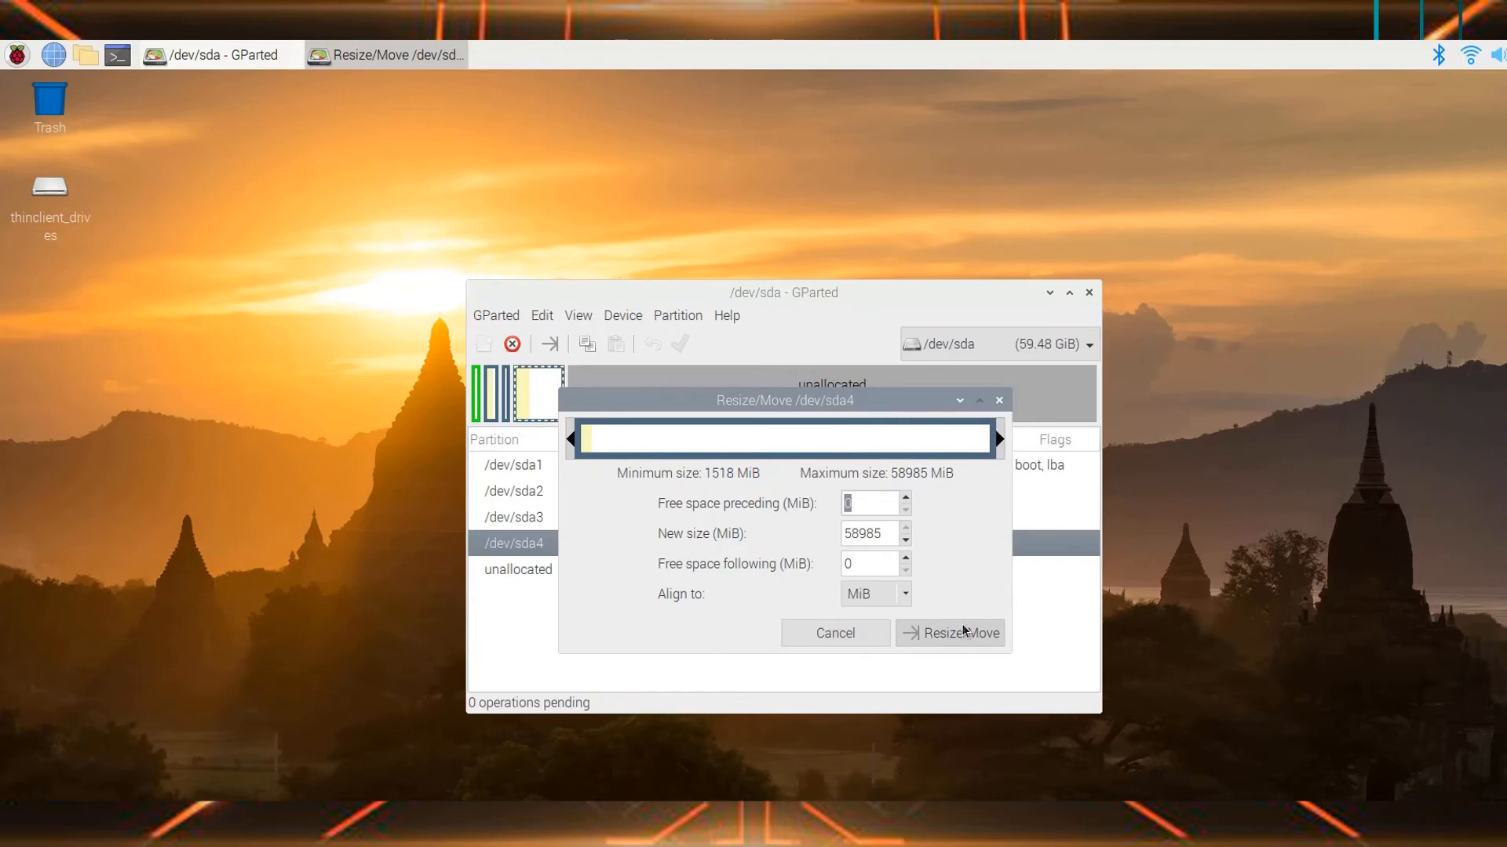
pyautogui.click(958, 634)
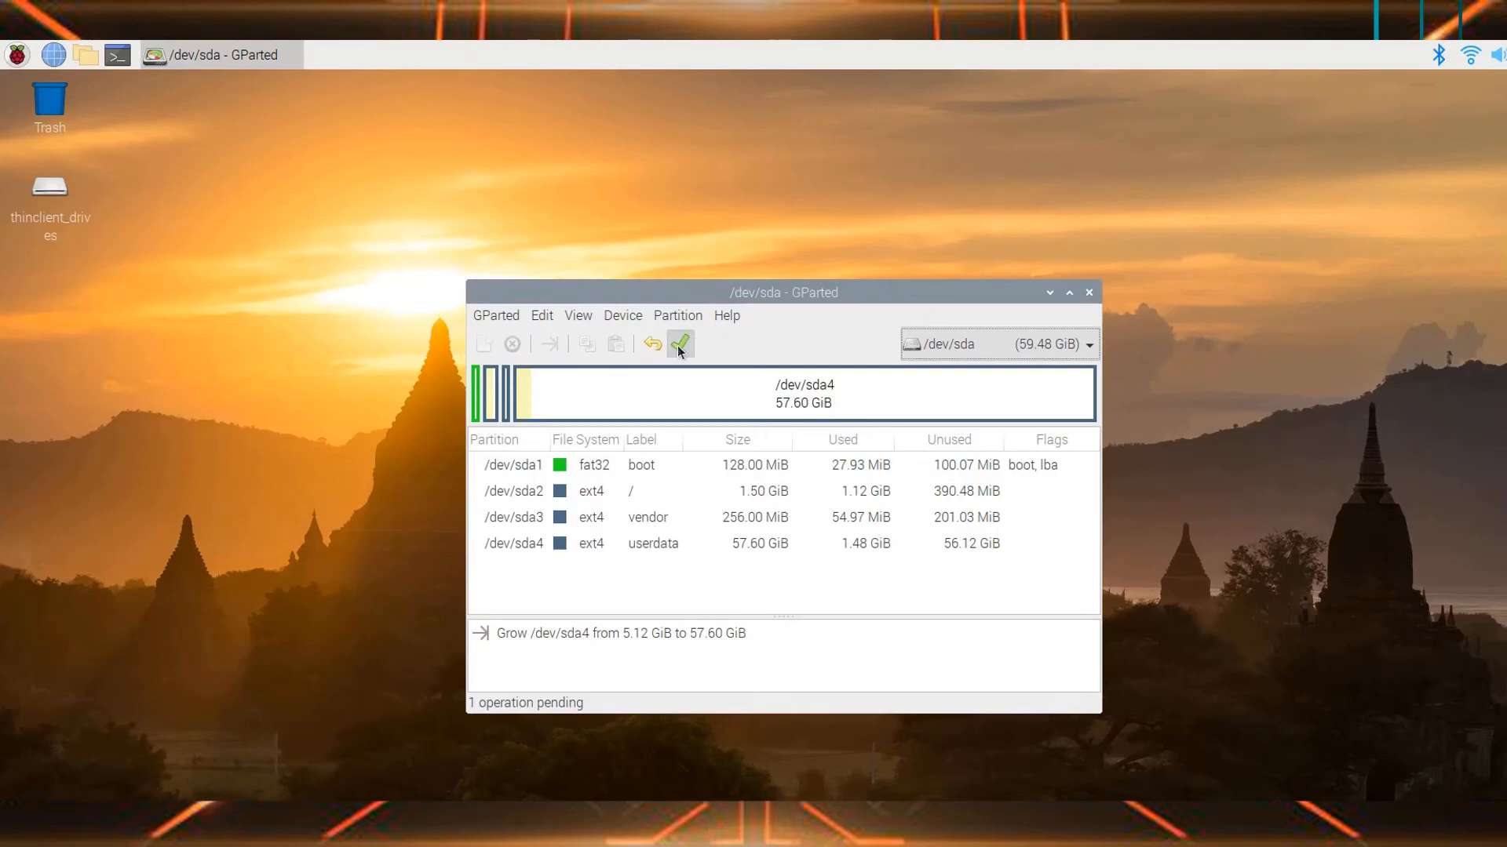
pyautogui.moveTo(680, 344)
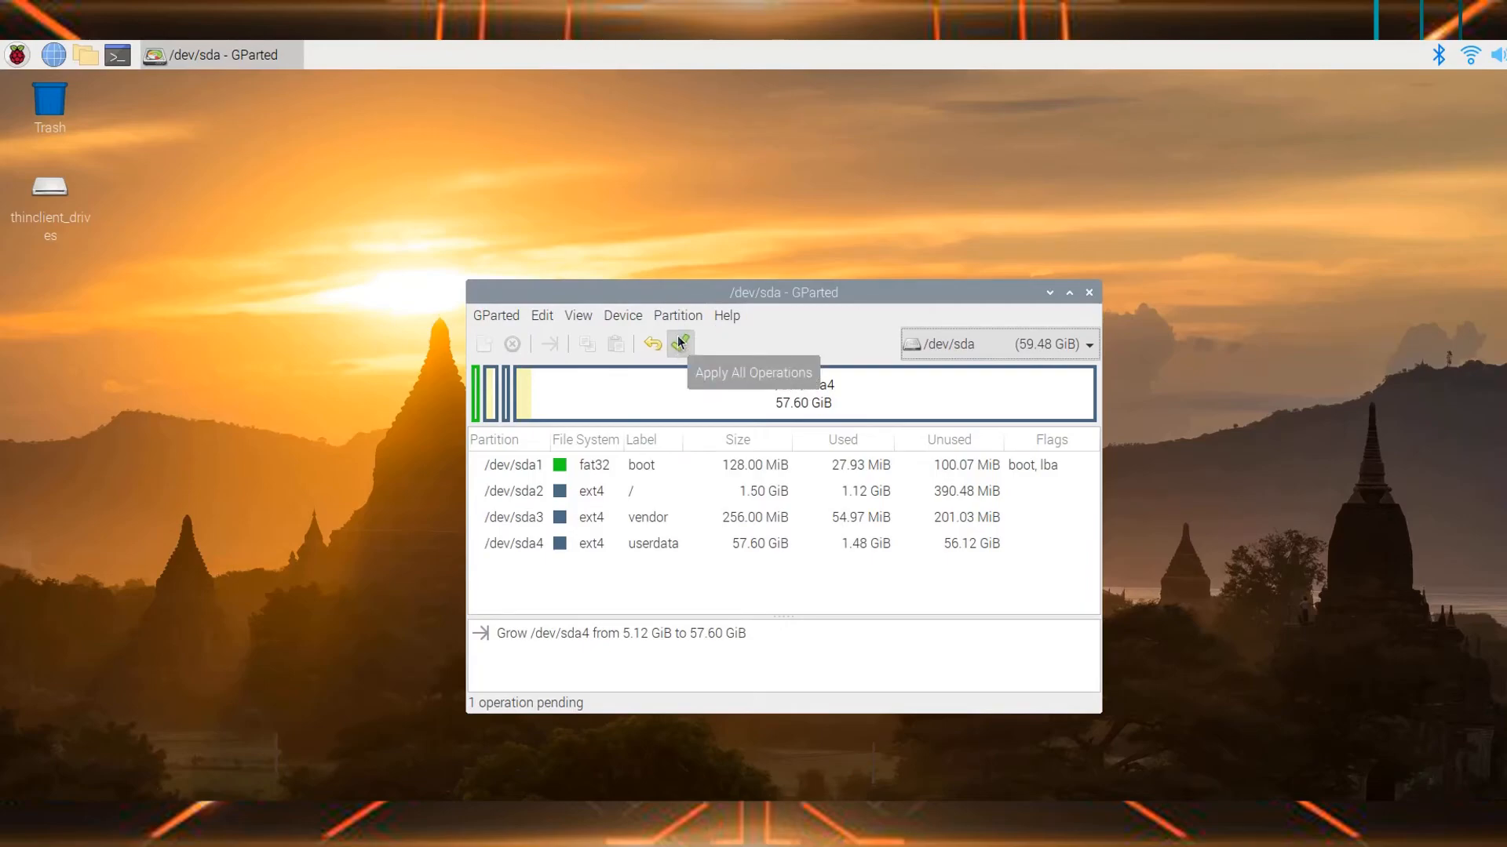
# - Apply all pending operations and confirm, growing /dev/sda4 to 57.60 GiB
pyautogui.click(679, 344)
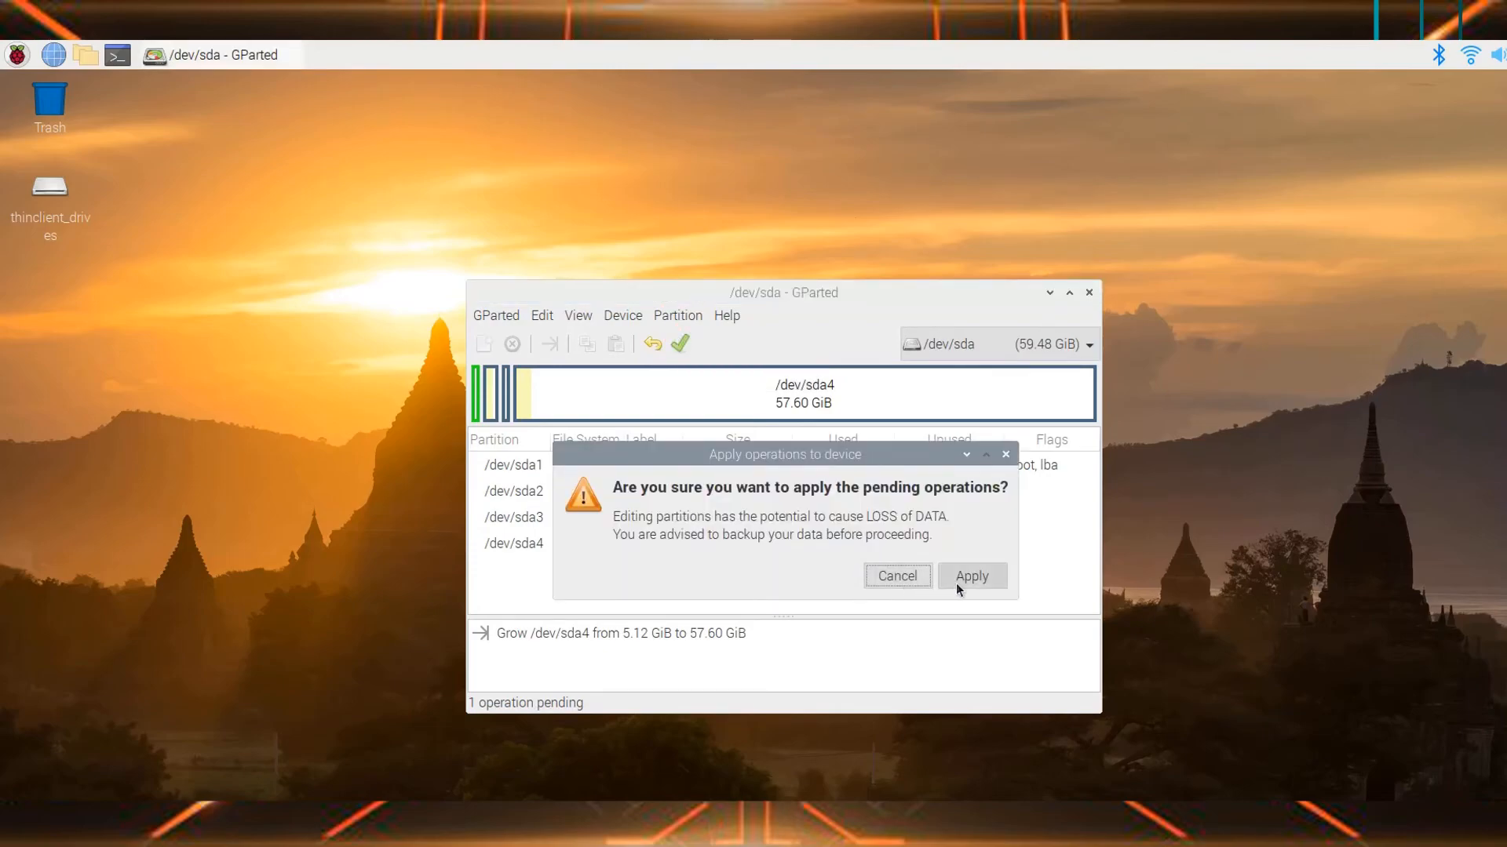
pyautogui.click(970, 575)
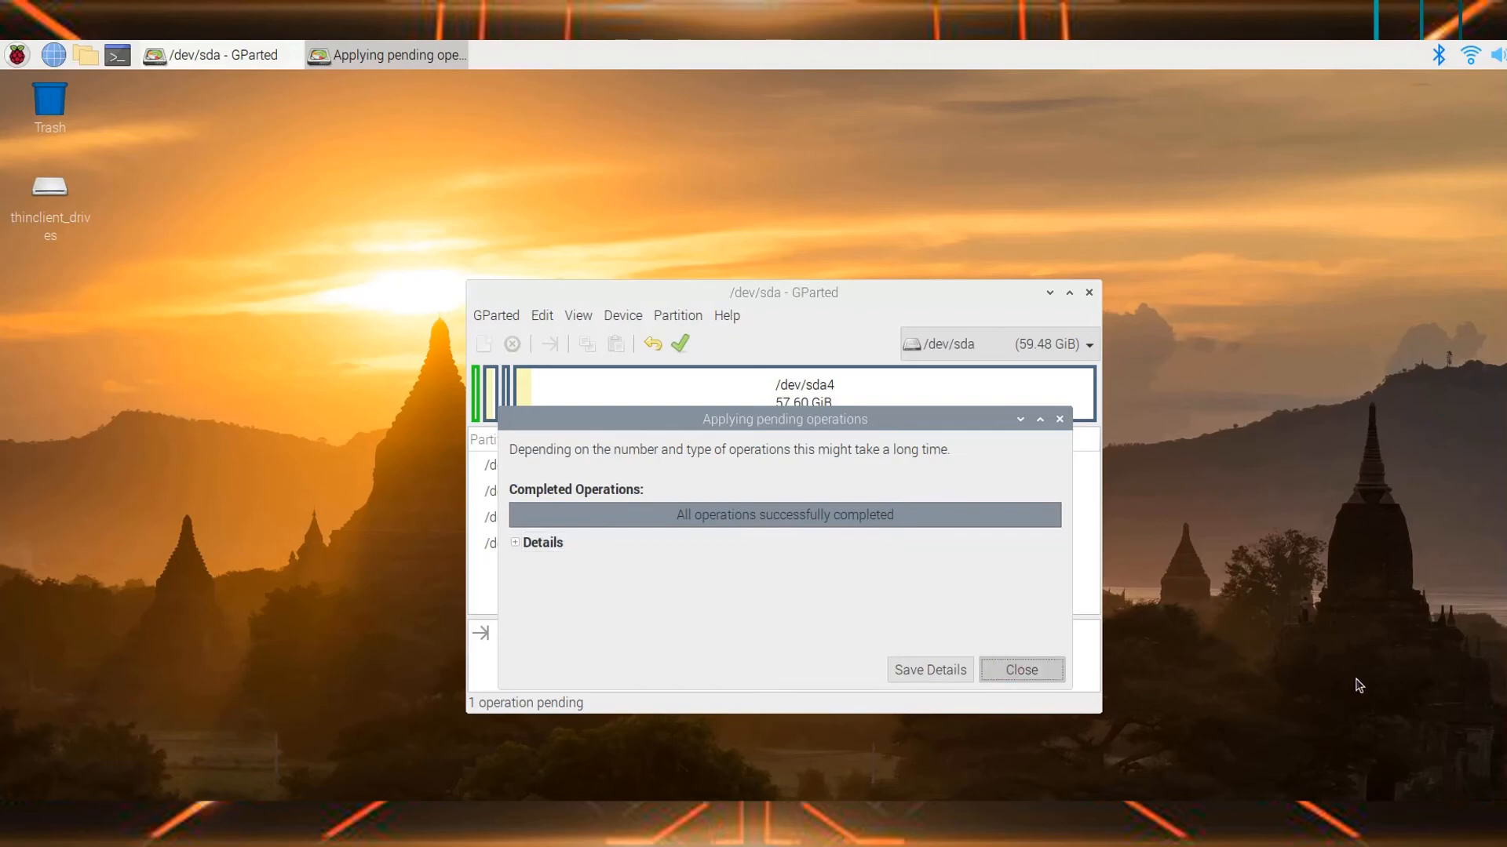
# - Close the 'Applying pending operations' results dialog
pyautogui.click(1020, 669)
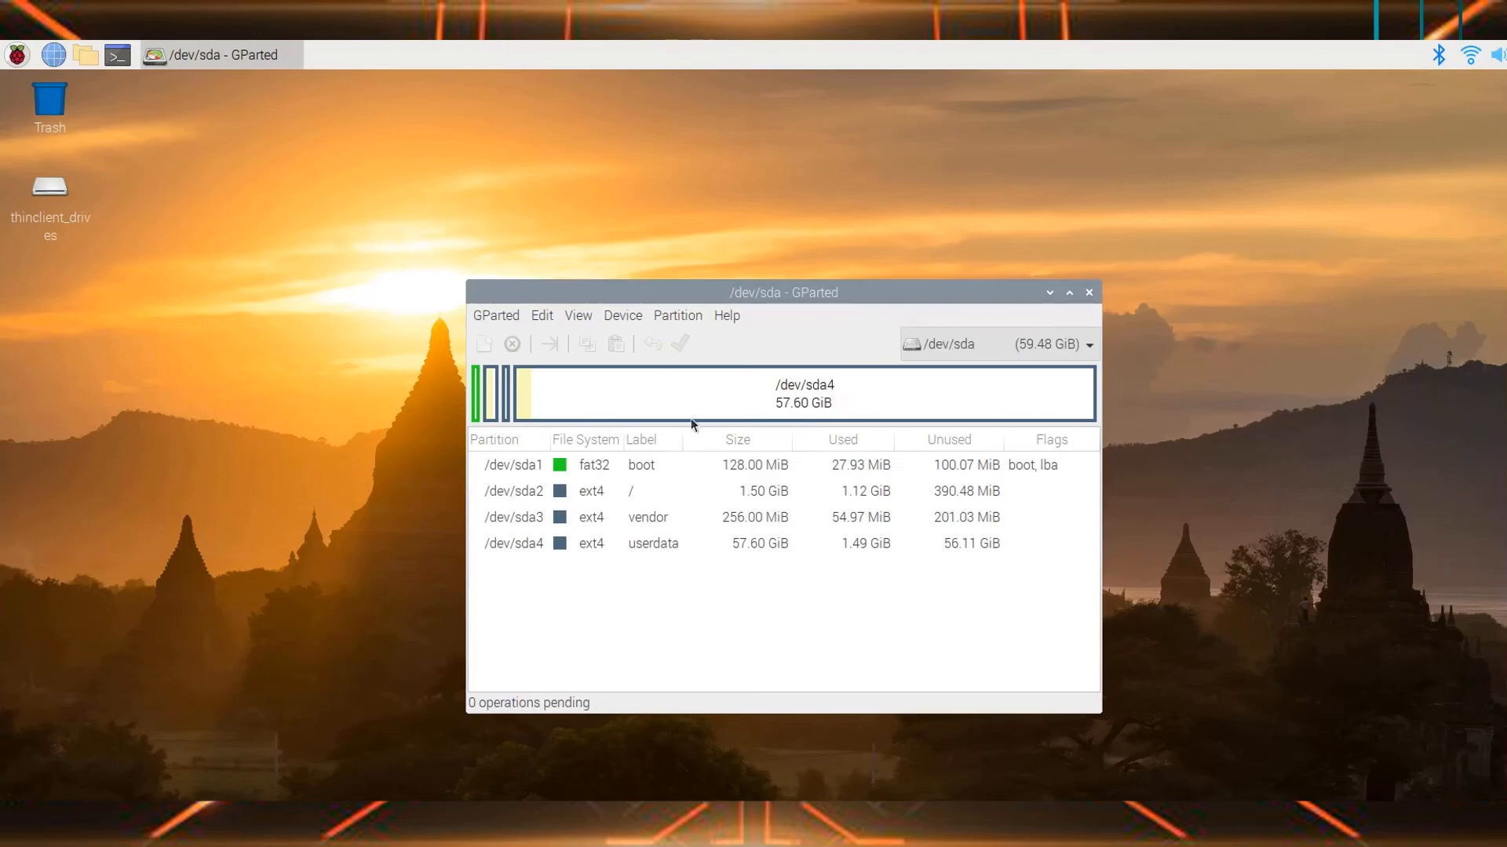
pyautogui.moveTo(1023, 380)
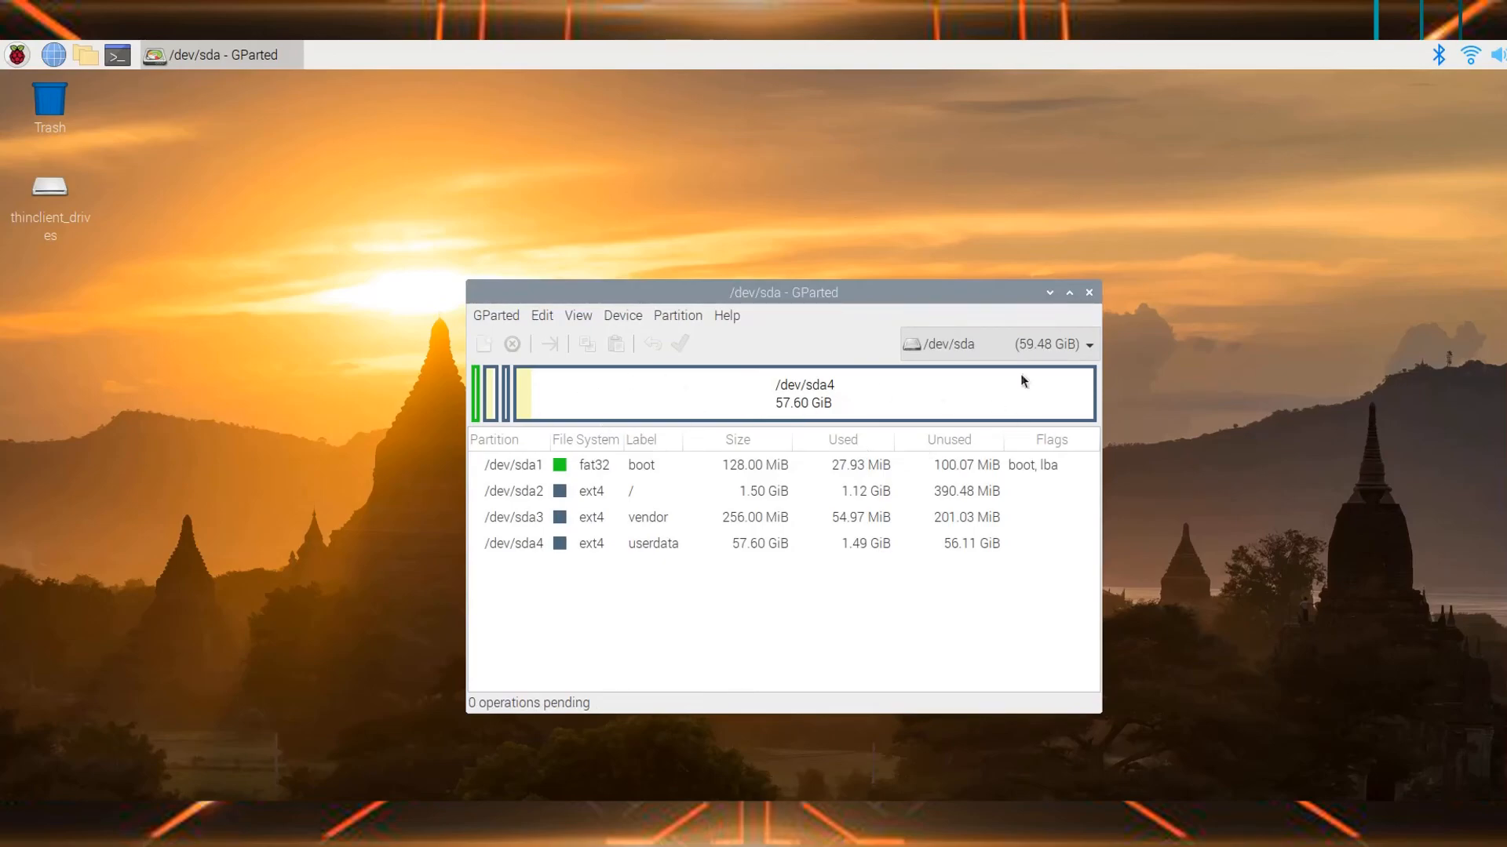
pyautogui.moveTo(835, 420)
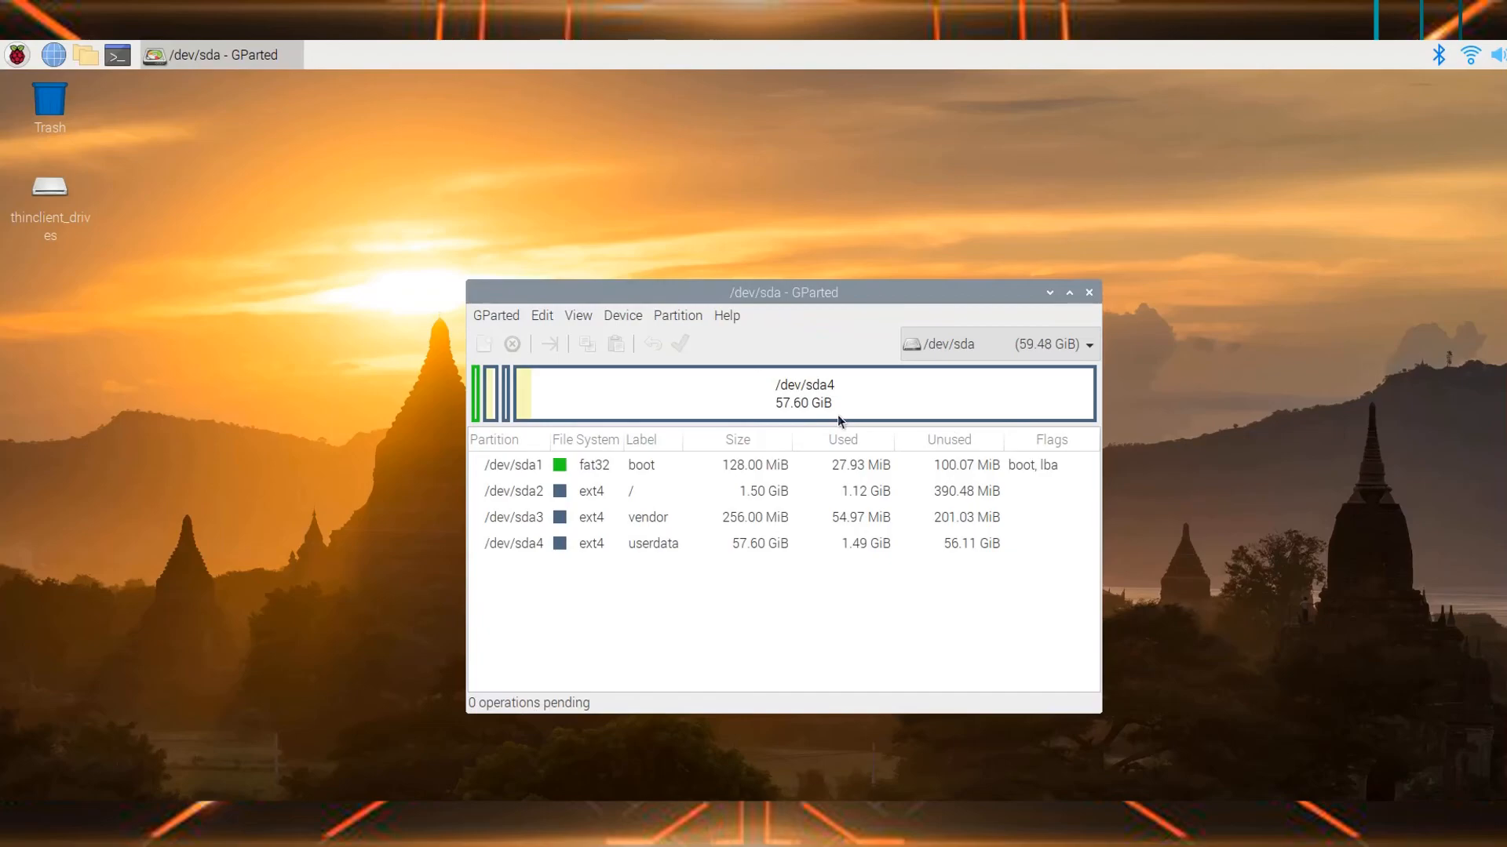